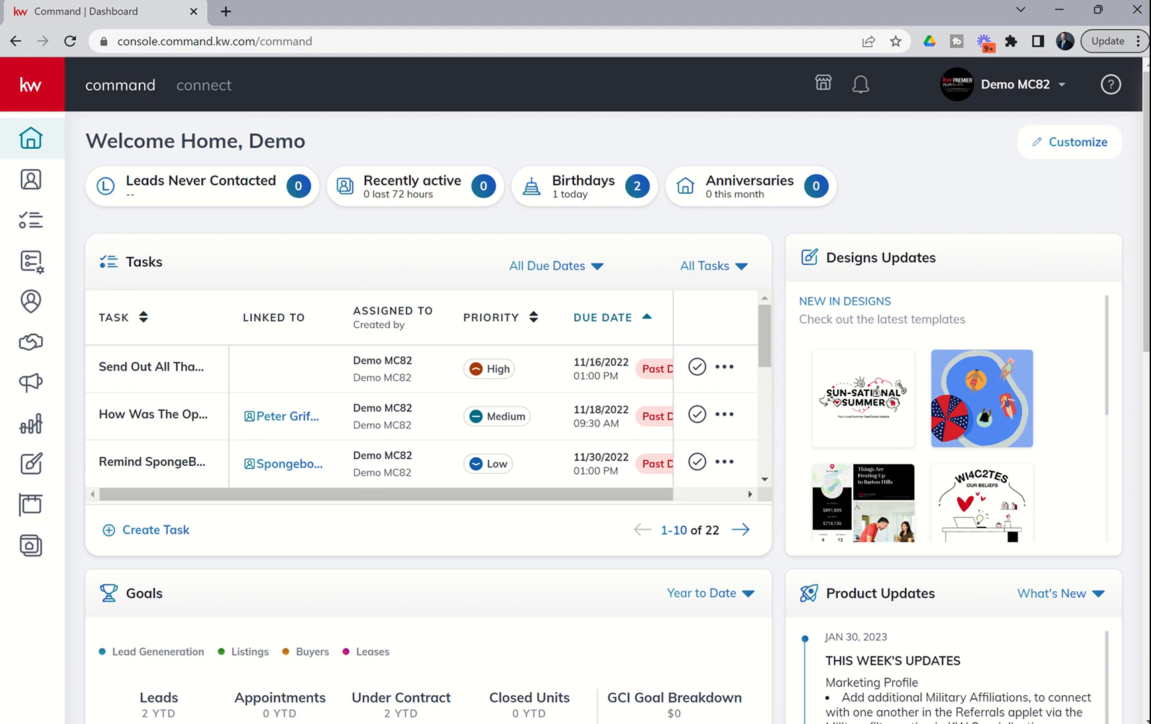
mouse_move(668, 636)
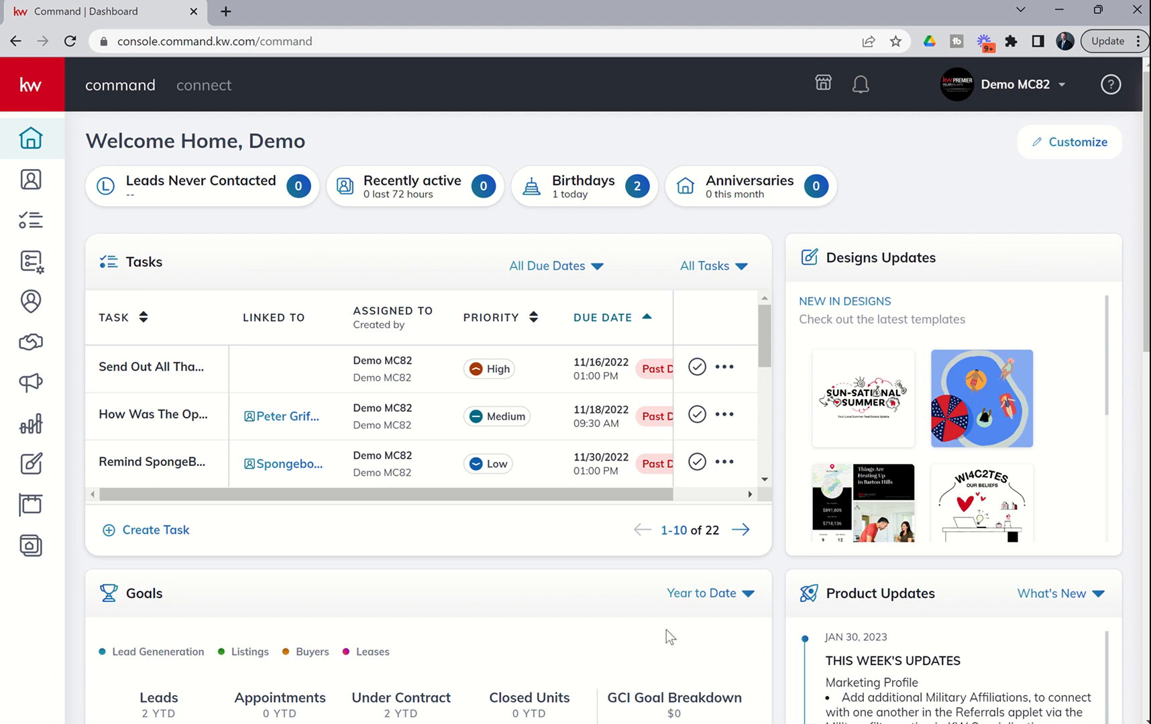
mouse_move(530, 596)
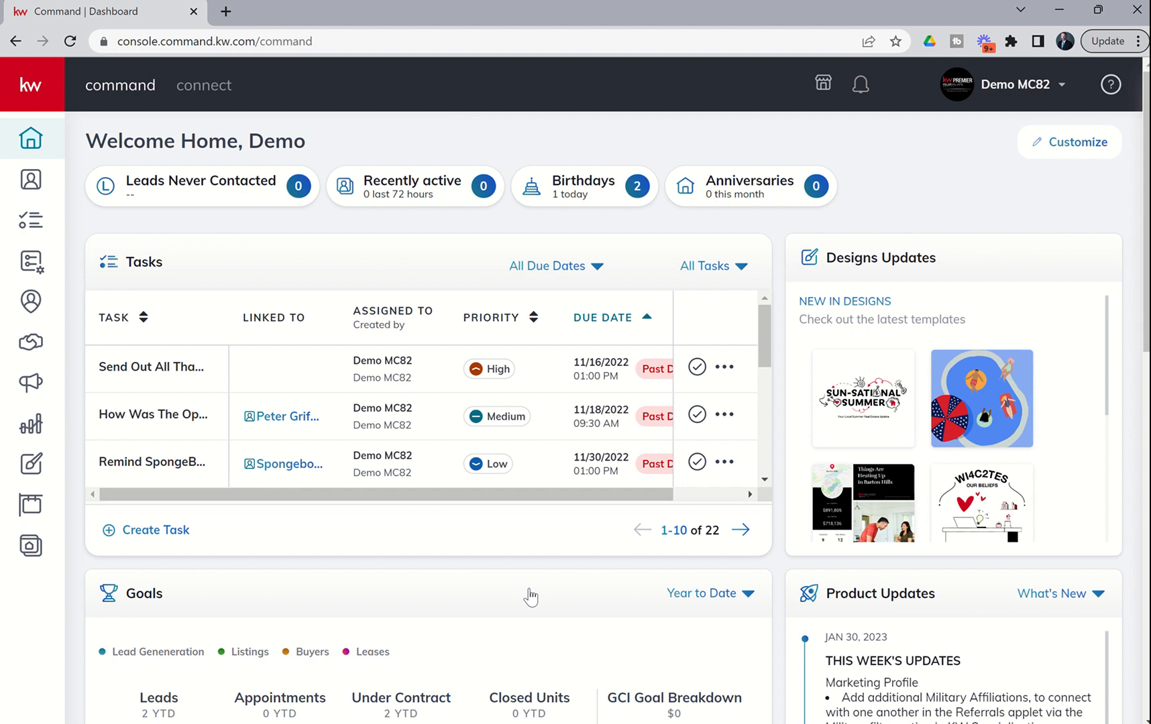
mouse_move(360, 578)
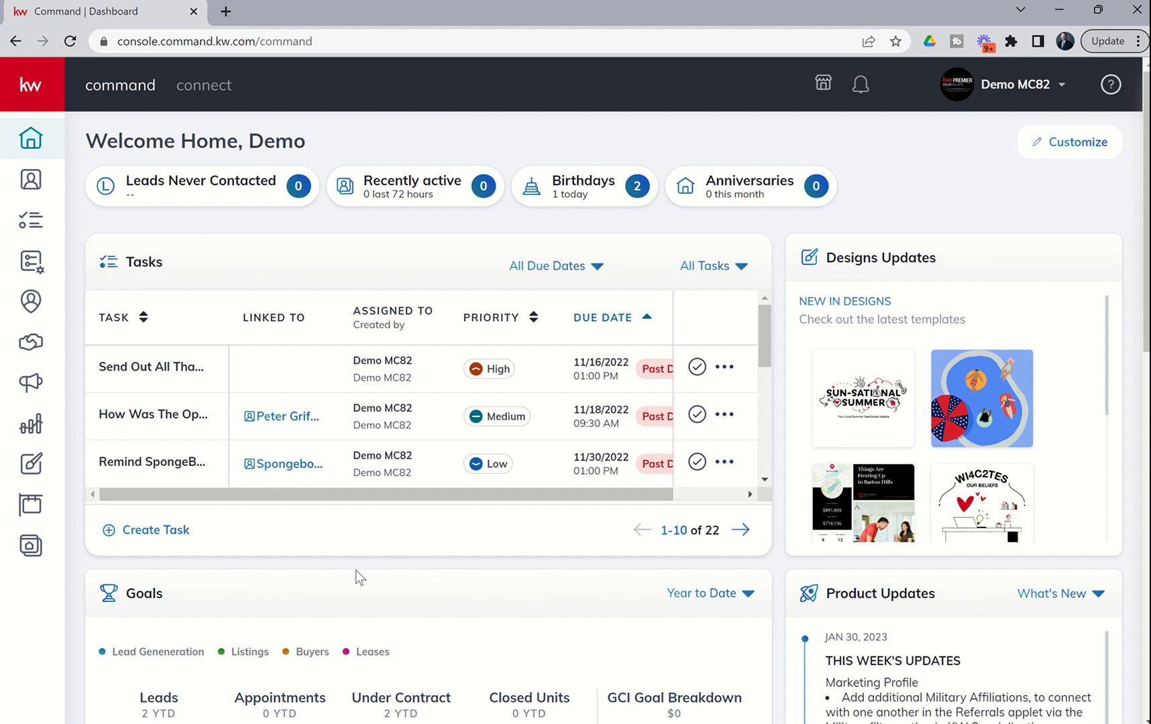
mouse_move(236, 543)
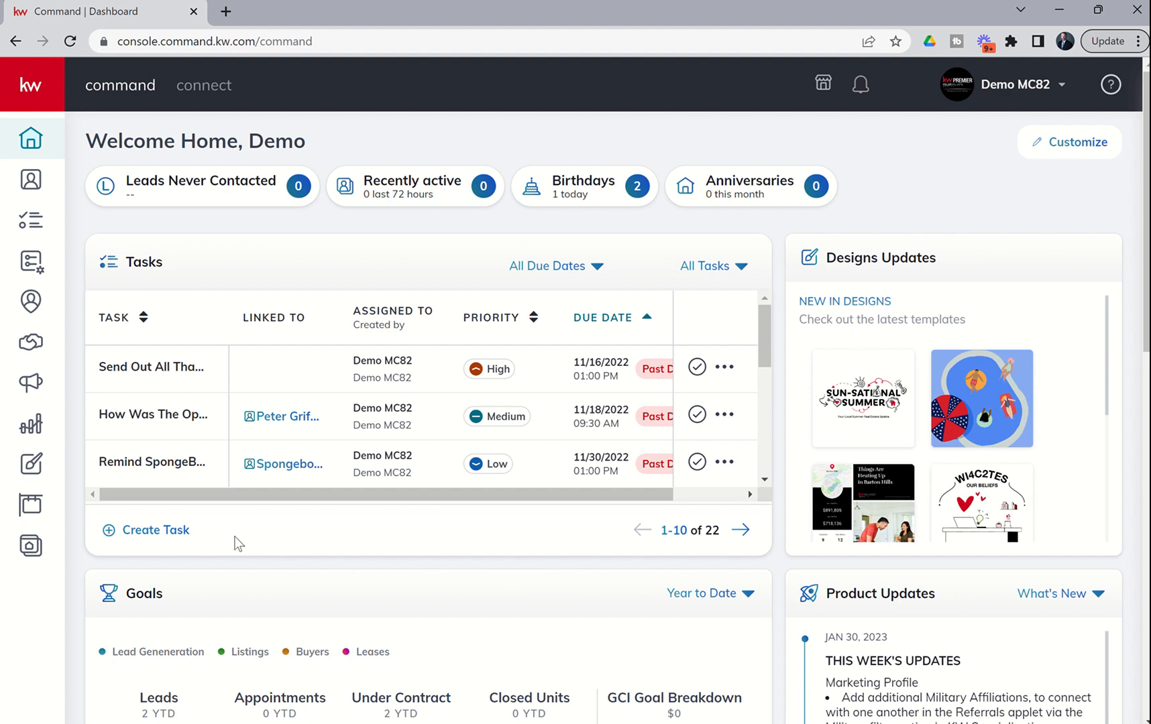
Leave the Command dashboard for the Connect learning home and browse its course banners and Discover More.
scroll("down", 3)
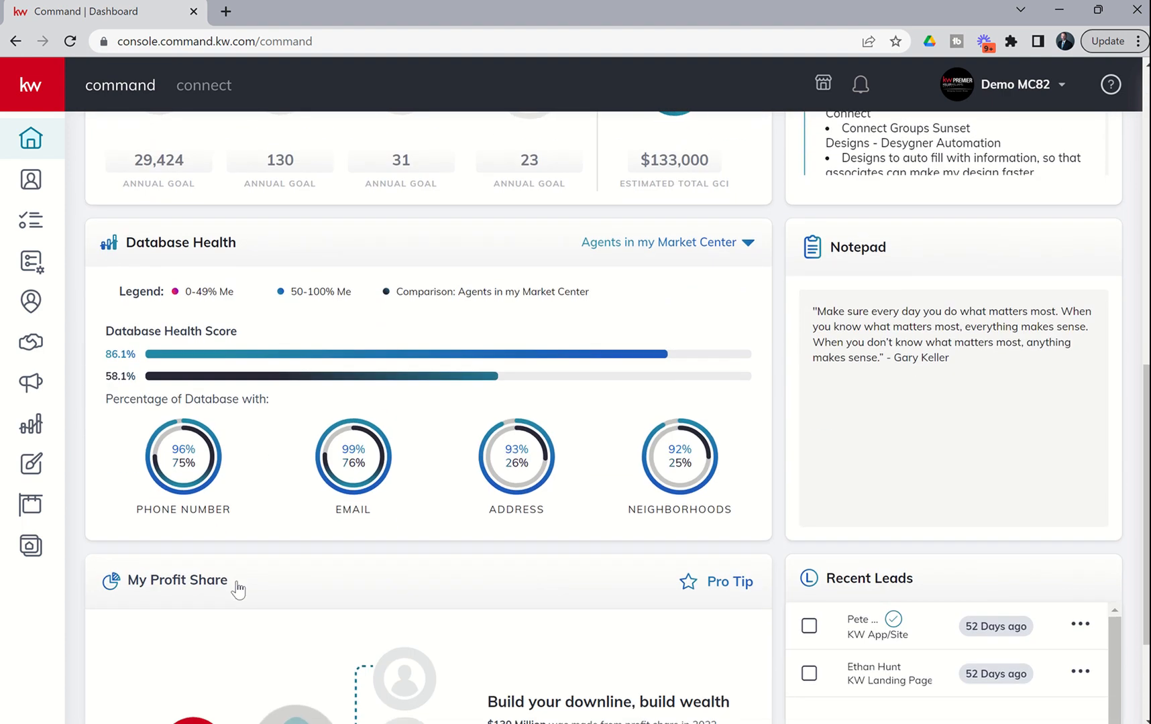
scroll("down", 3)
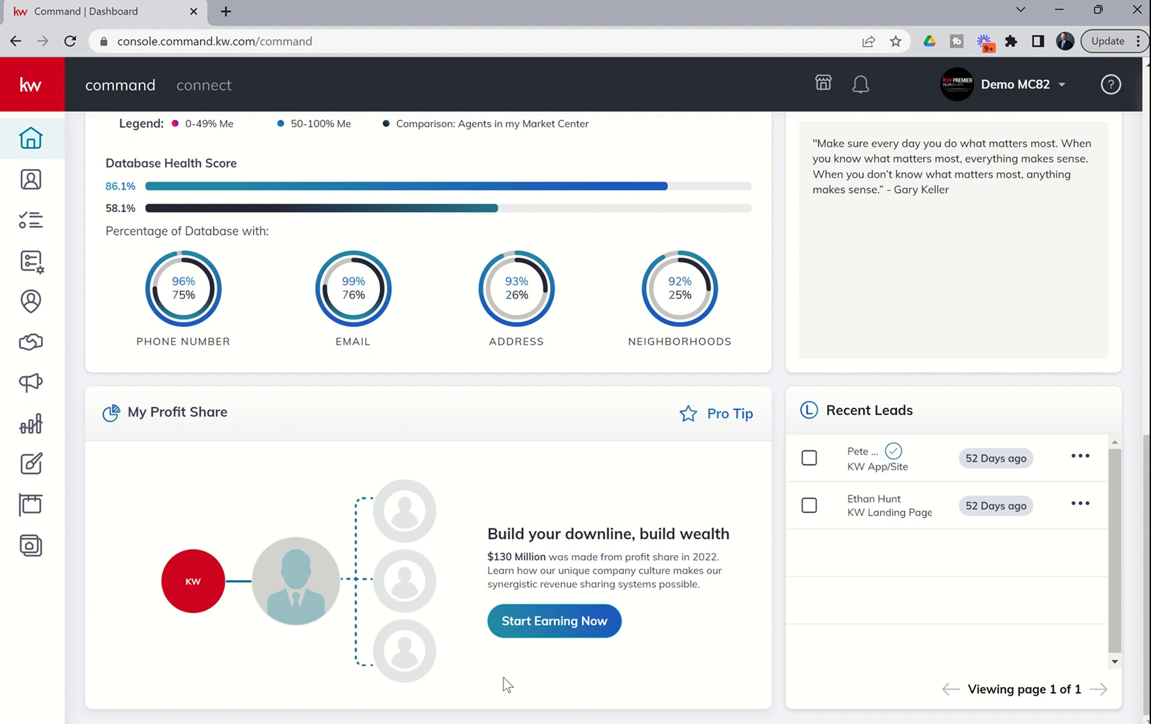
mouse_move(574, 618)
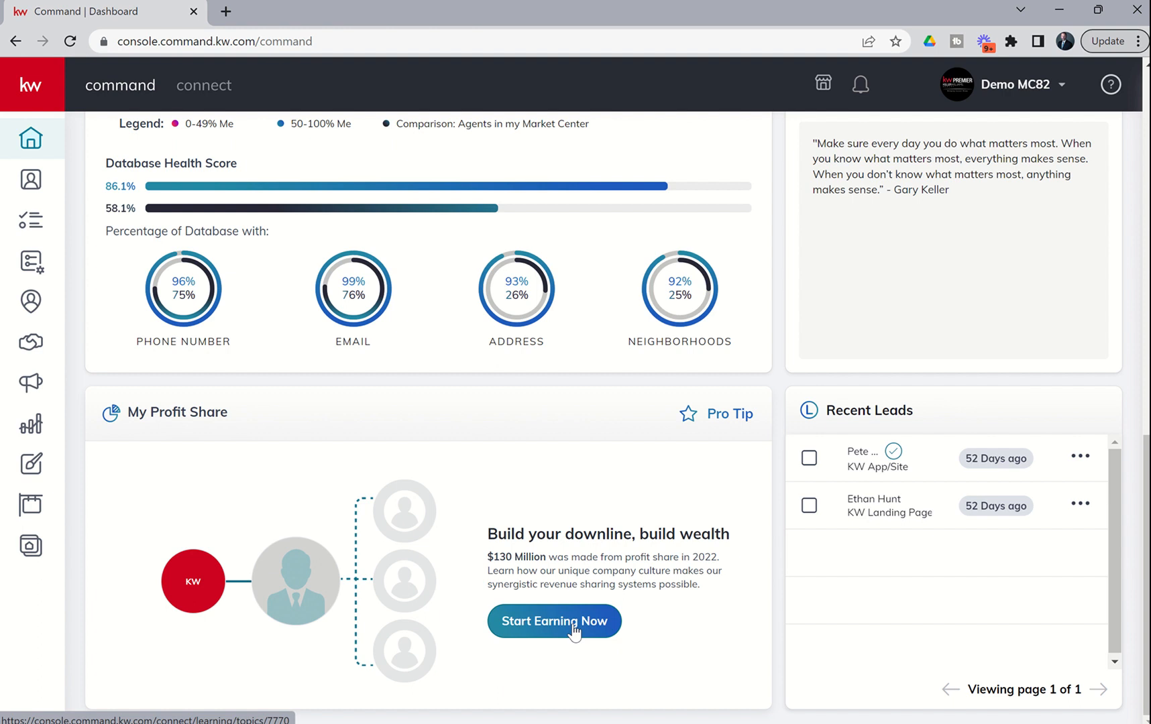
mouse_move(440, 447)
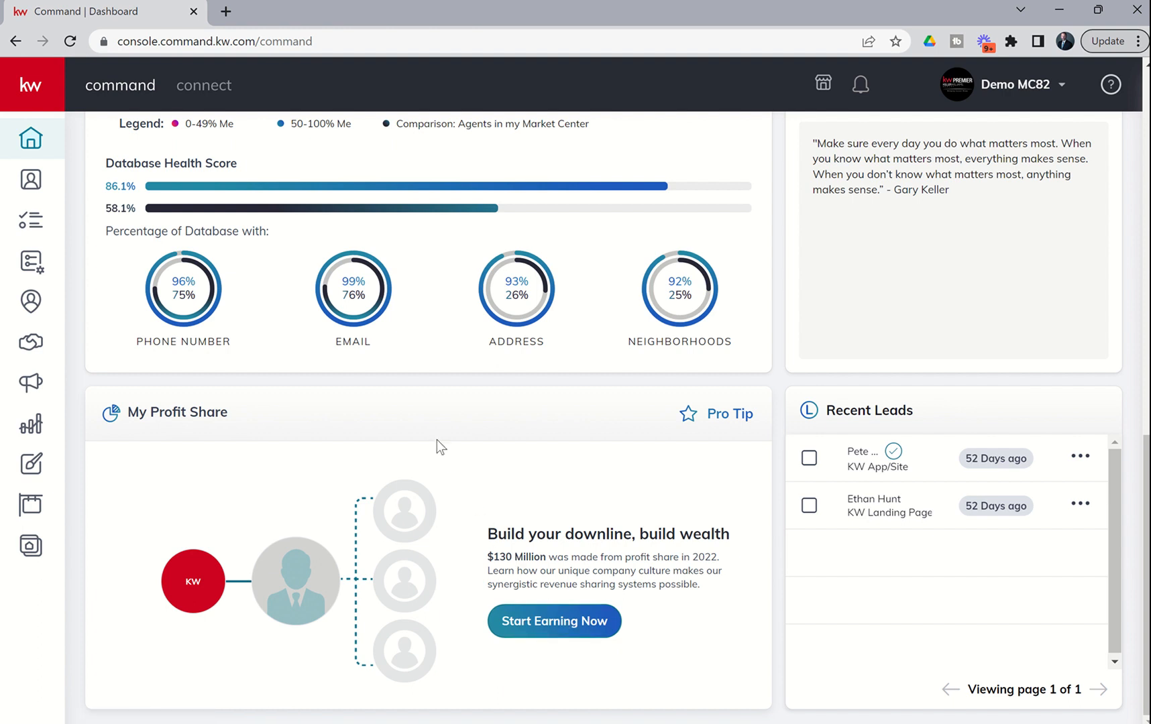
mouse_move(223, 104)
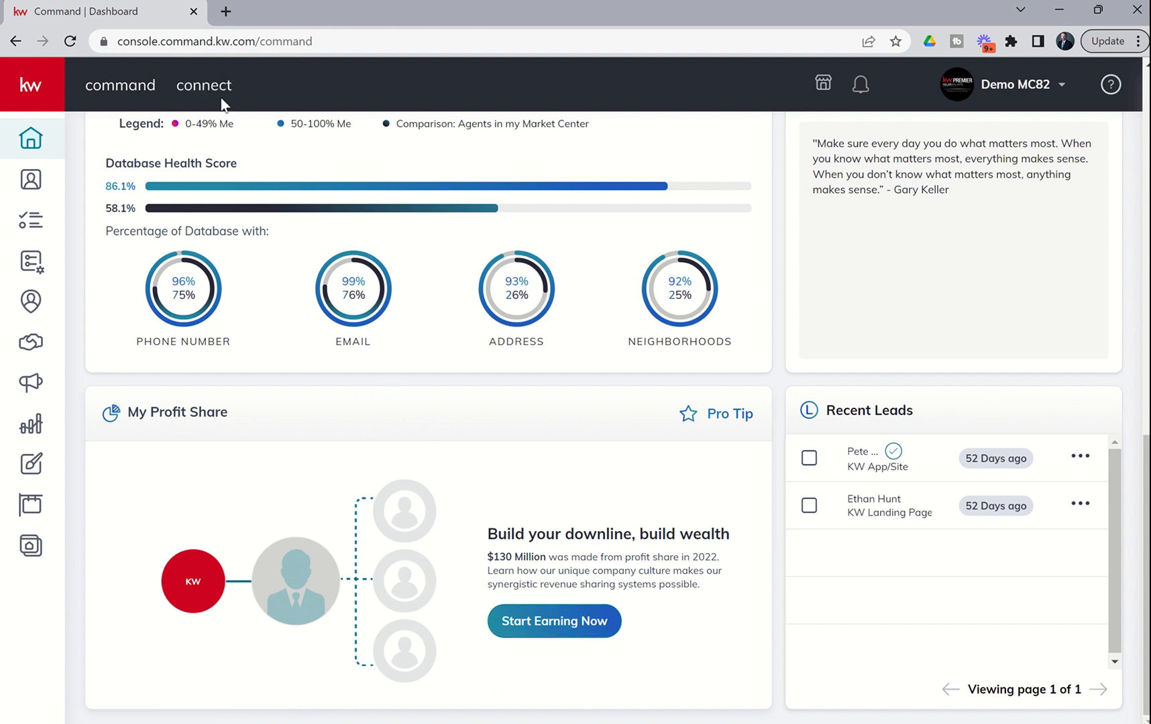
mouse_move(213, 91)
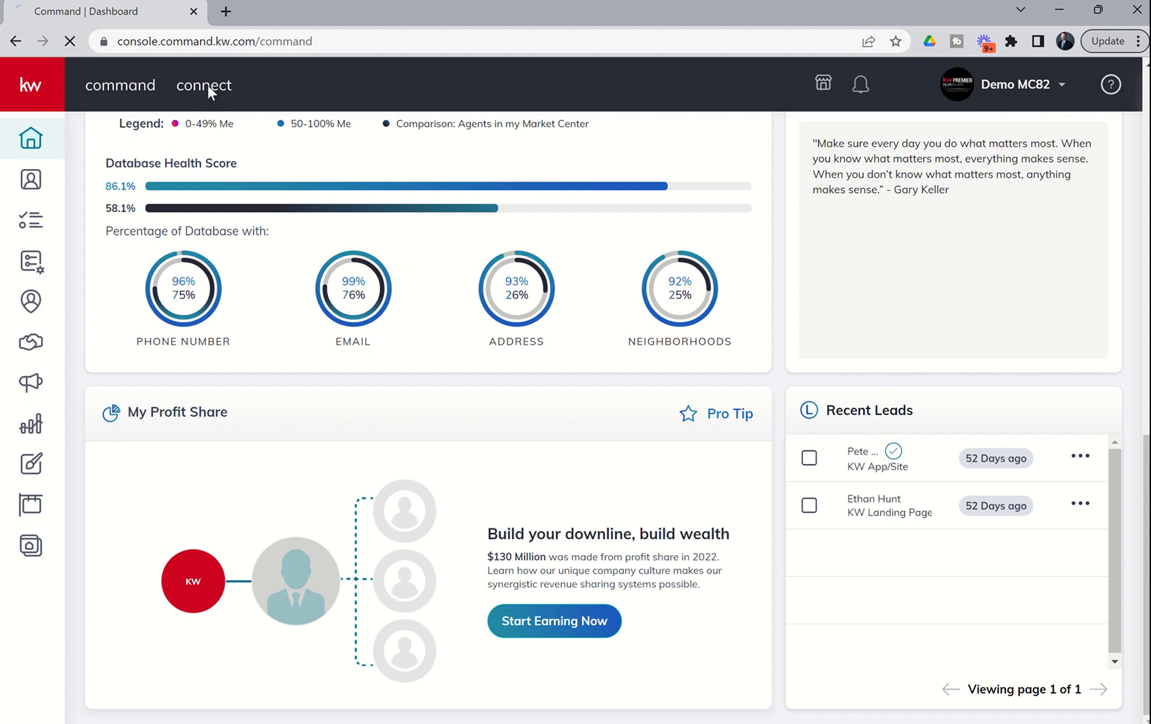
left_click(203, 85)
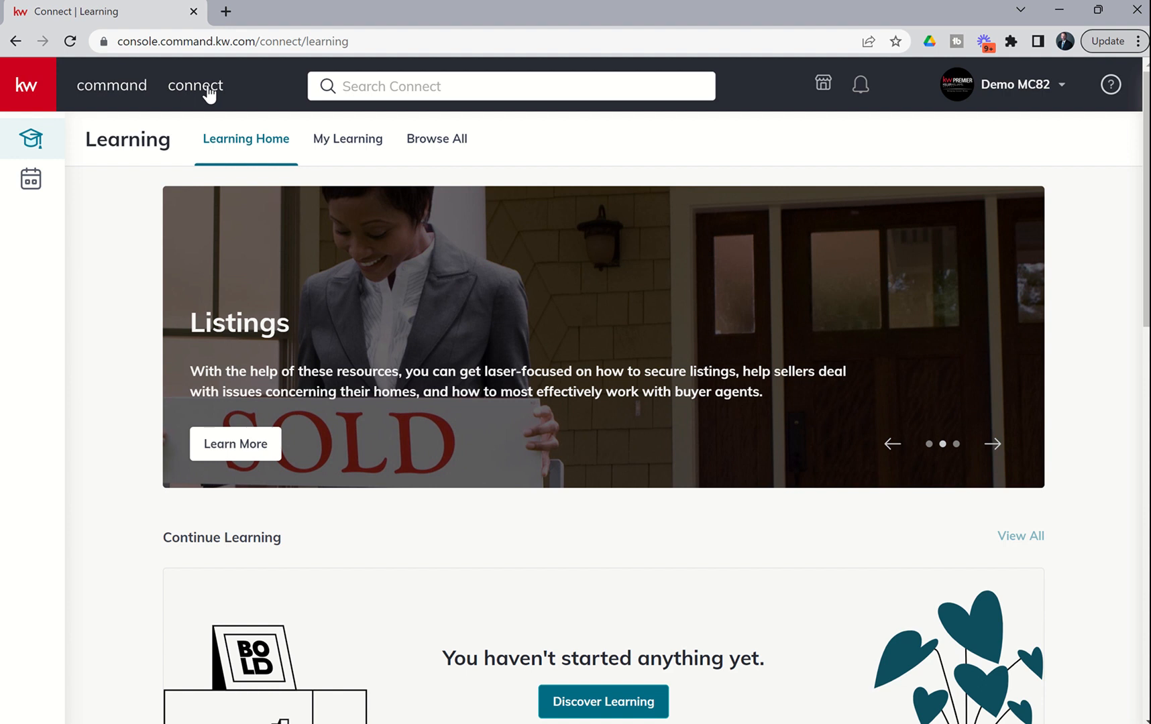
left_click(992, 444)
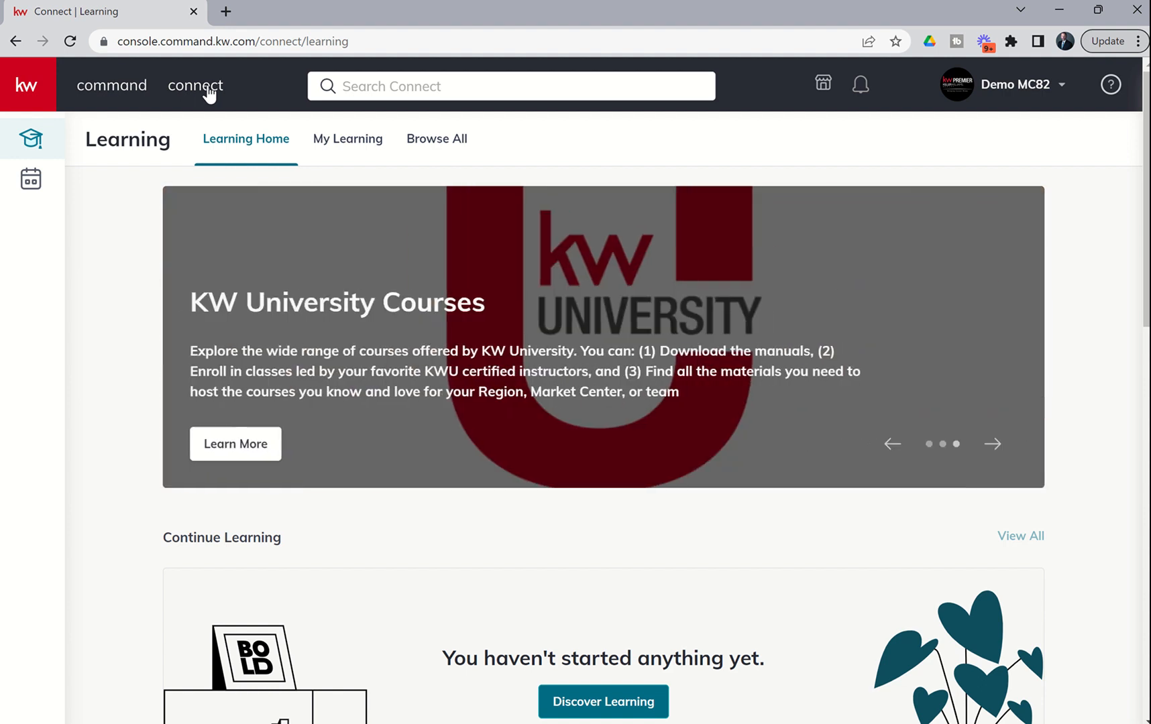
mouse_move(107, 198)
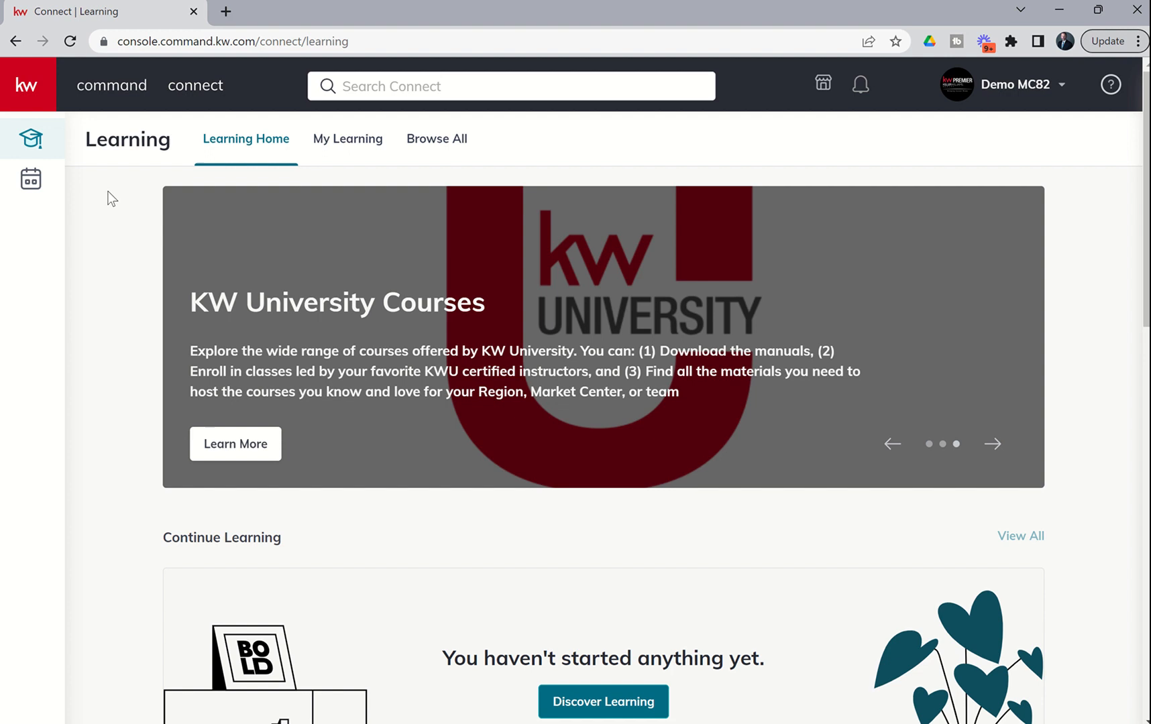
scroll("down", 3)
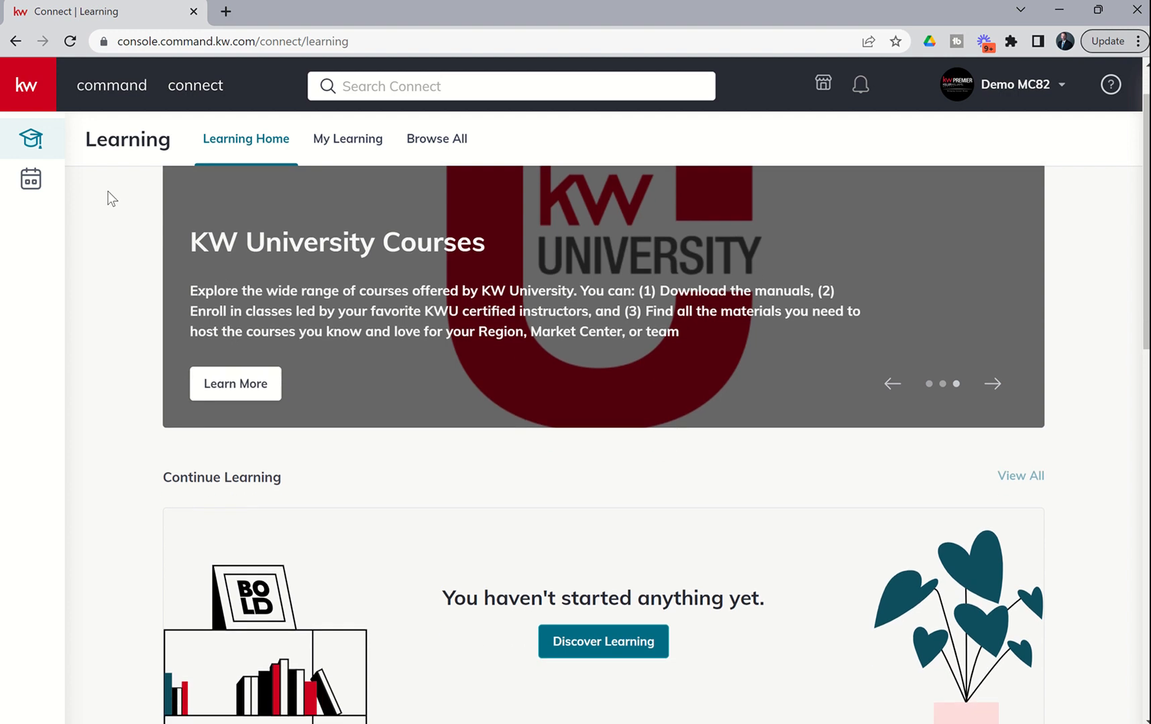
mouse_move(107, 299)
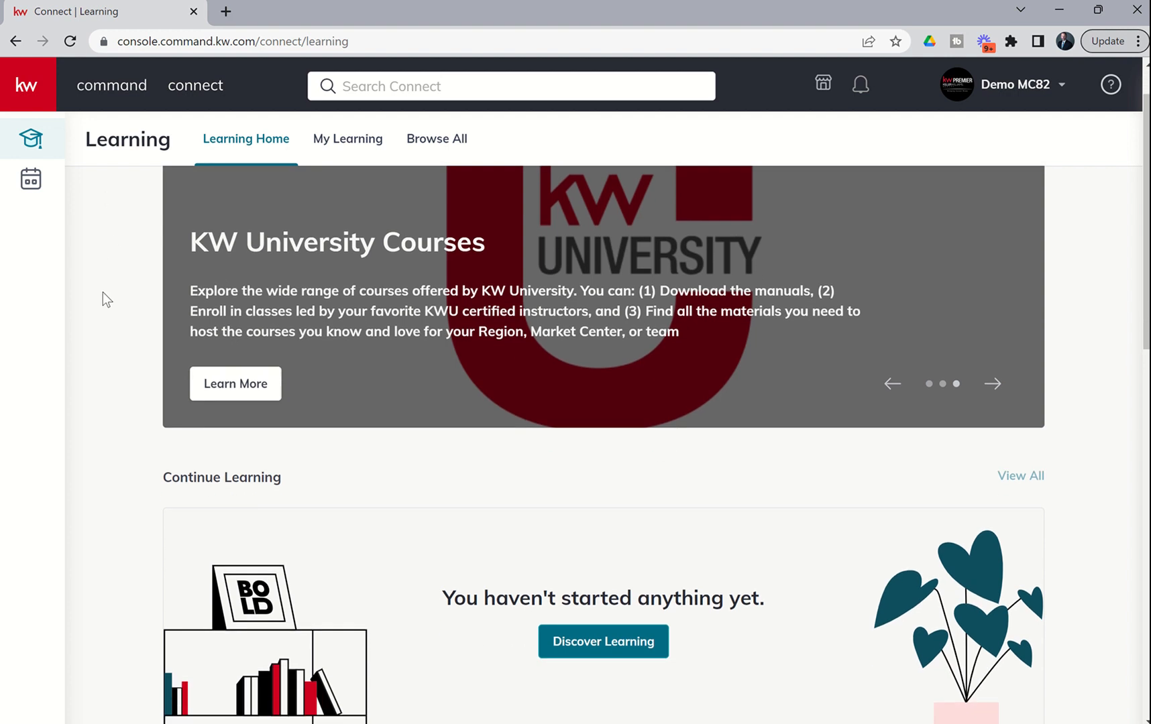
scroll("down", 3)
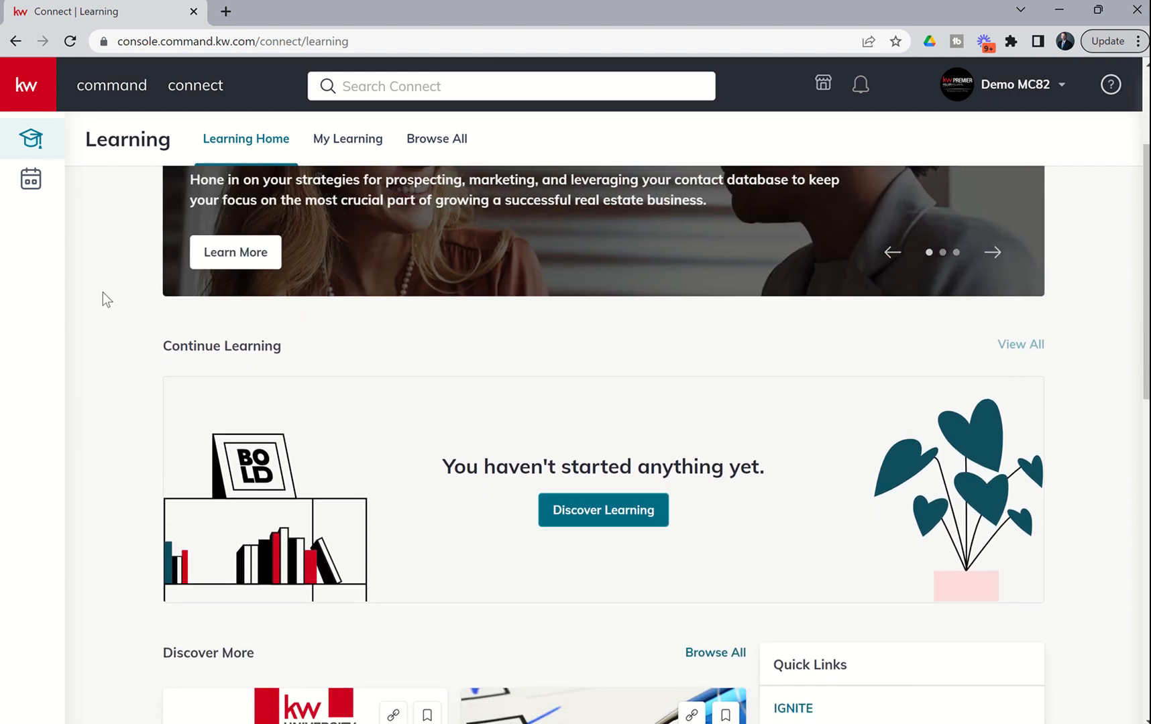
From the Browse All list, open the Grit Book Club topic under Book Clubs.
scroll("down", 3)
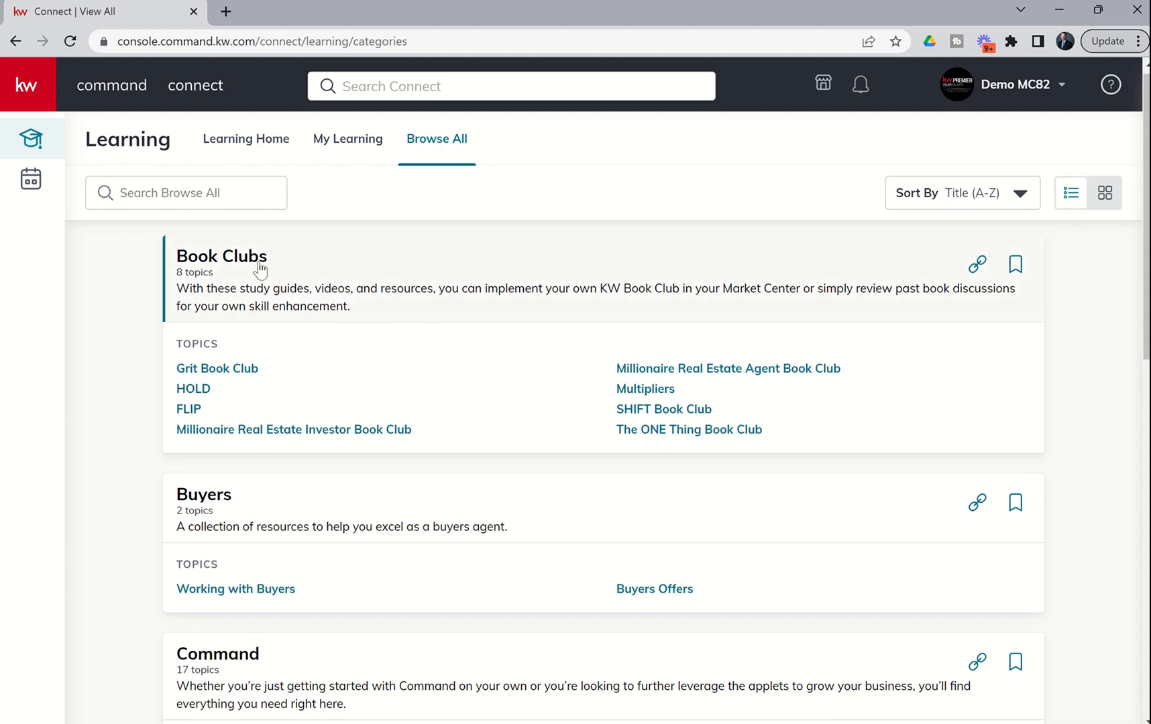
mouse_move(187, 409)
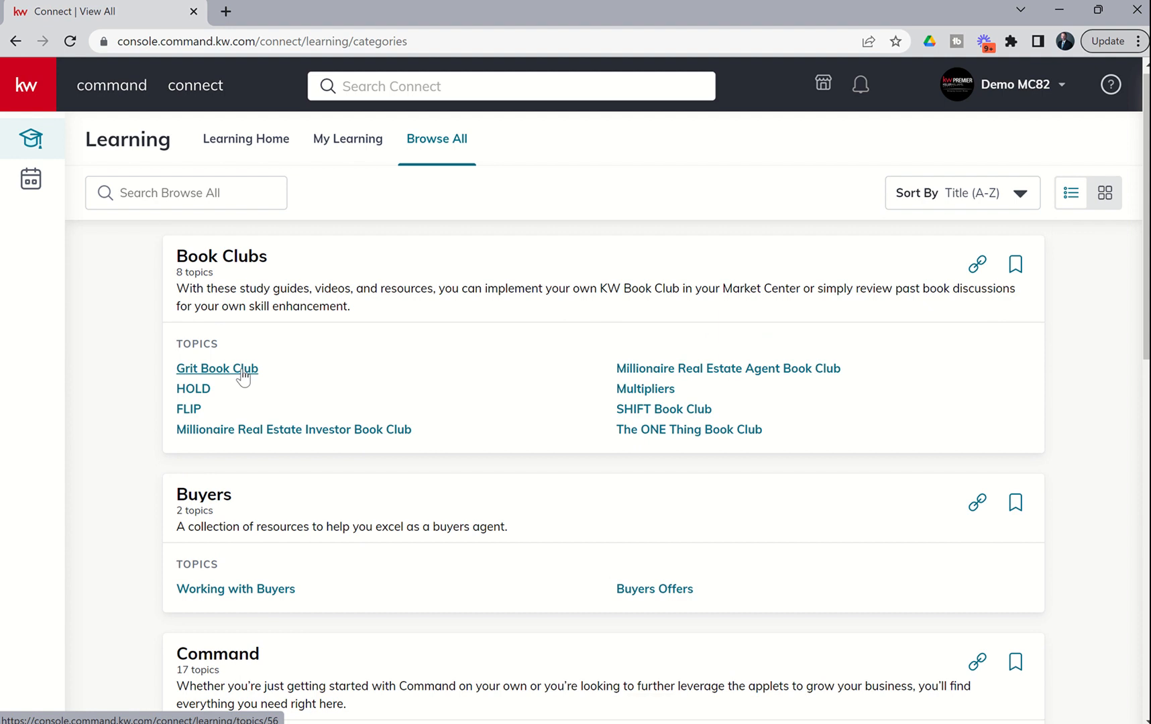
left_click(218, 368)
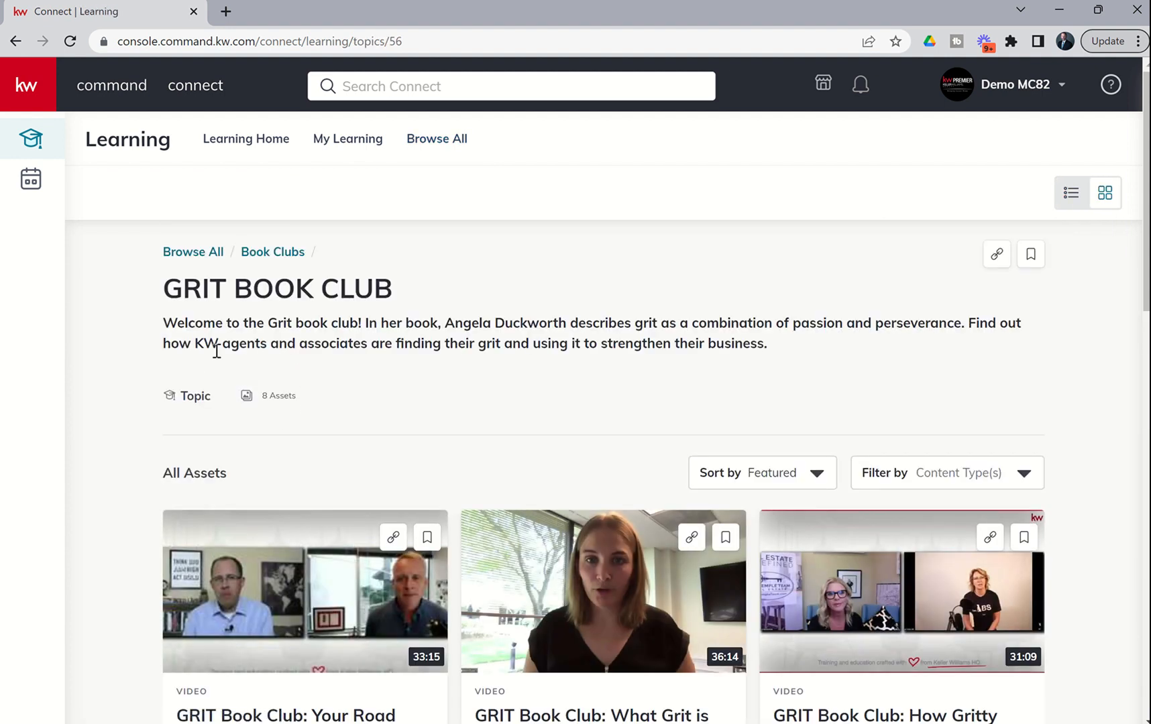
mouse_move(249, 369)
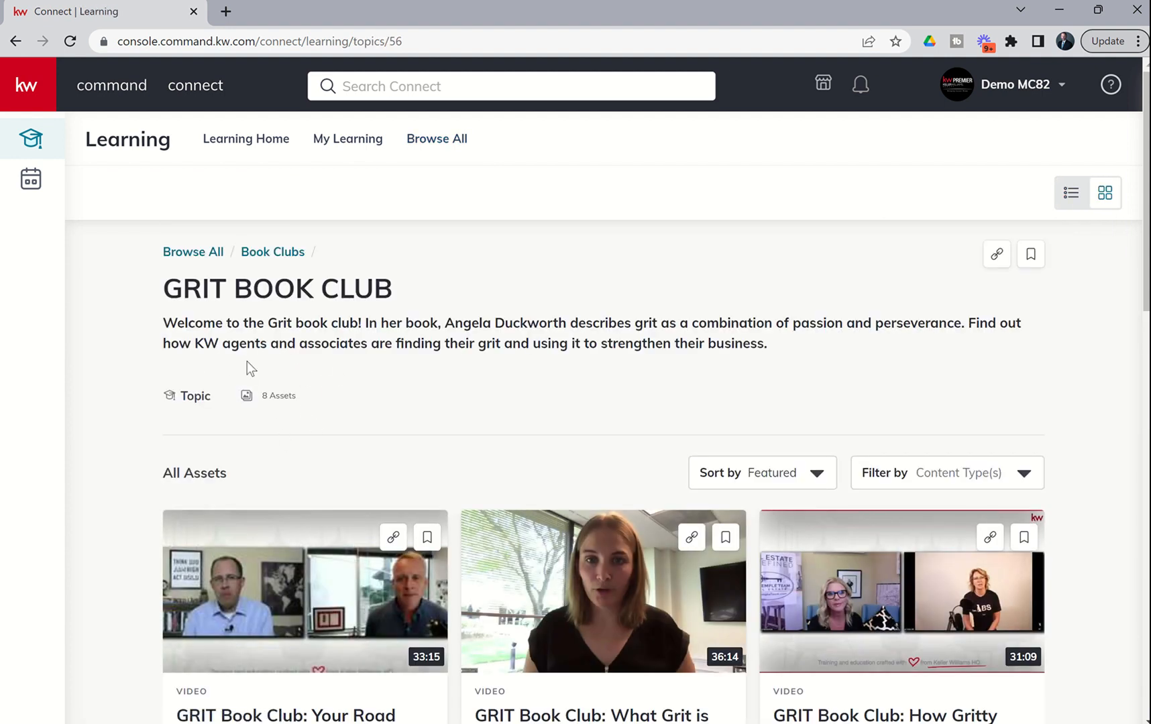
Go up to the Book Clubs category and browse down to the Grit Book Club videos and HOLD topic.
left_click(438, 138)
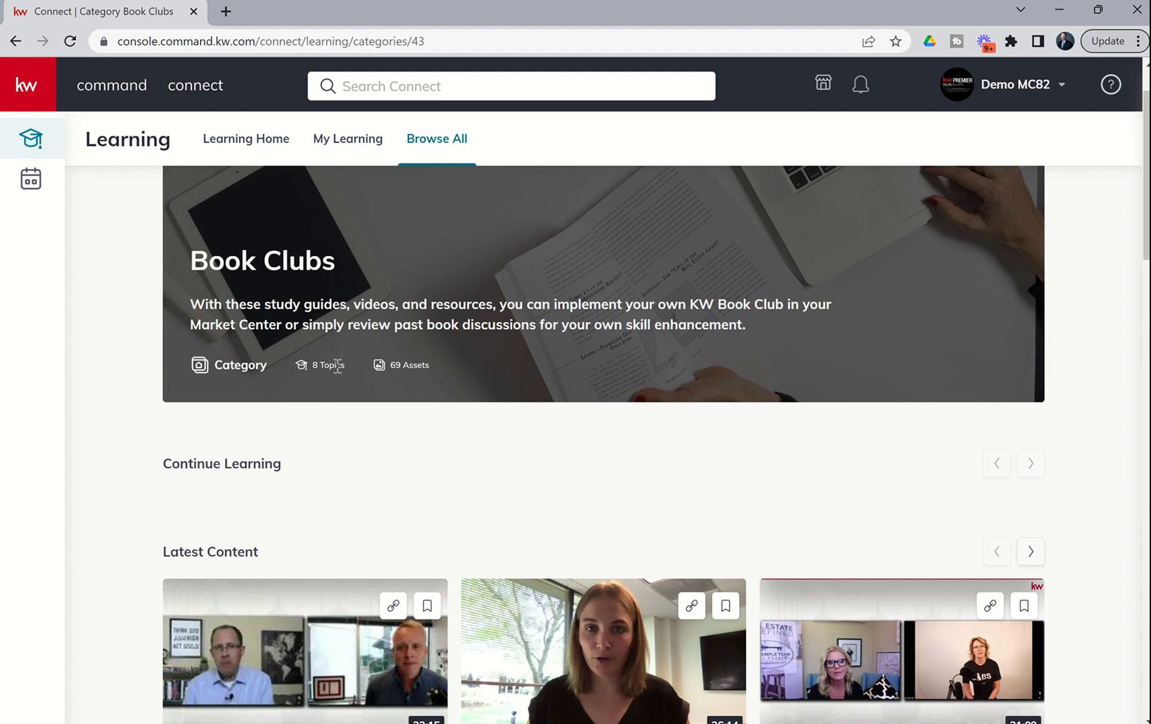
mouse_move(328, 369)
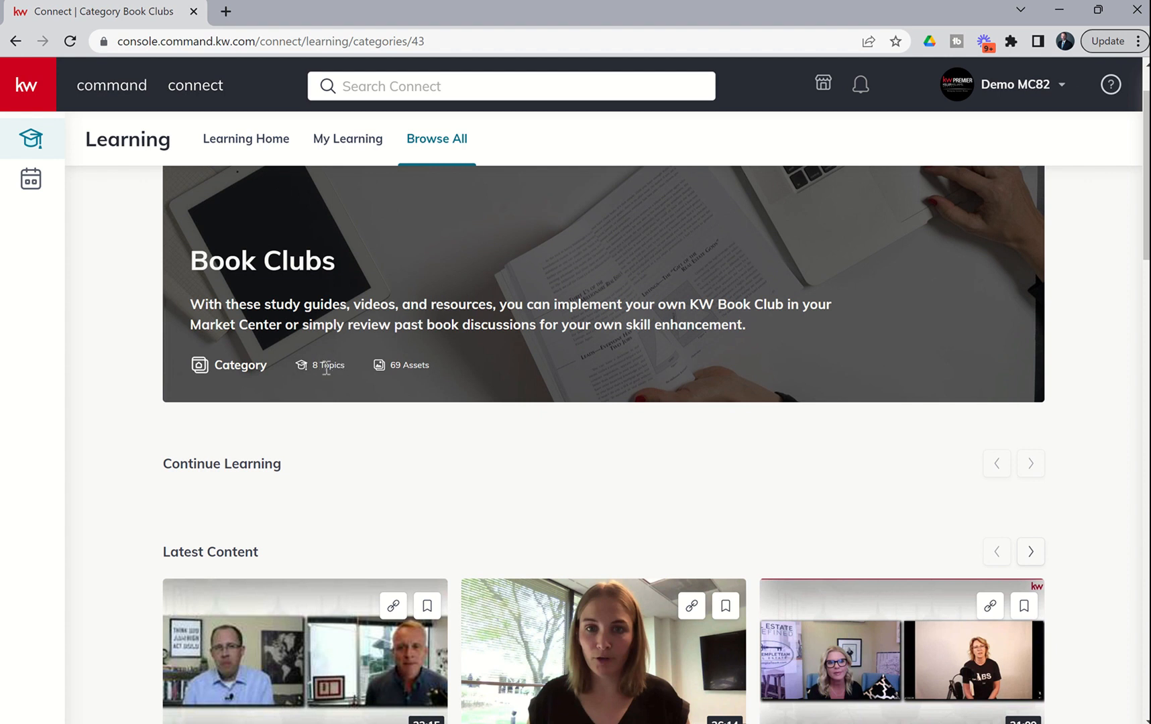
mouse_move(437, 409)
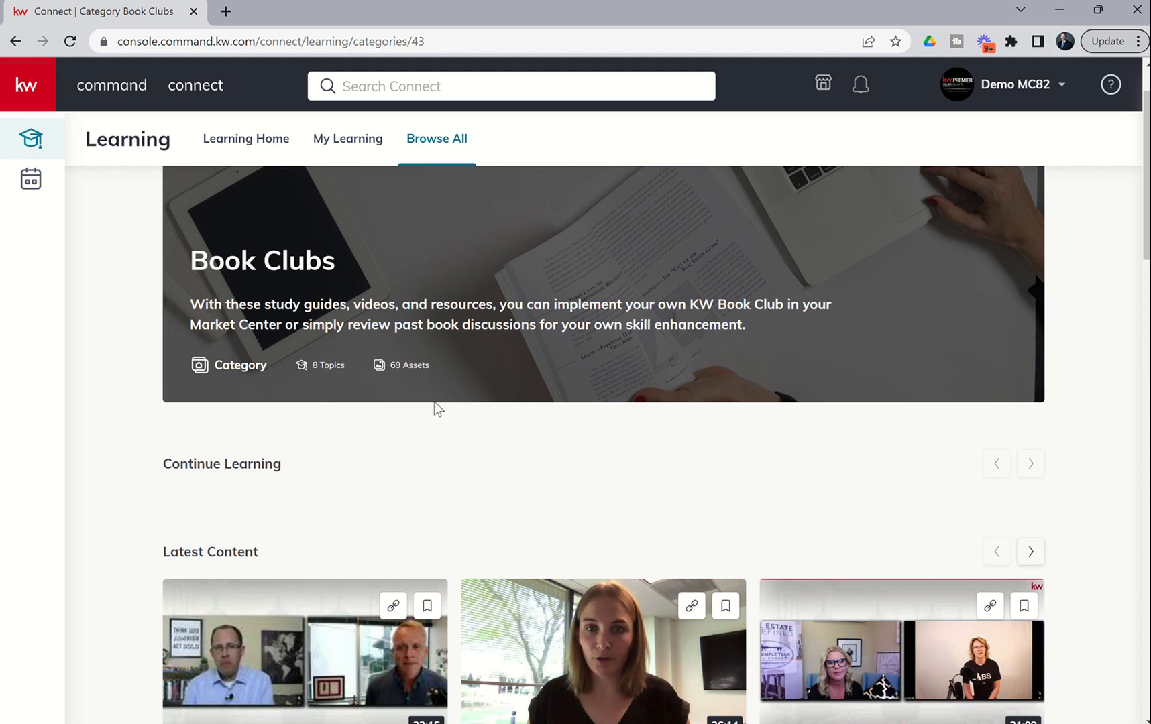
scroll("down", 3)
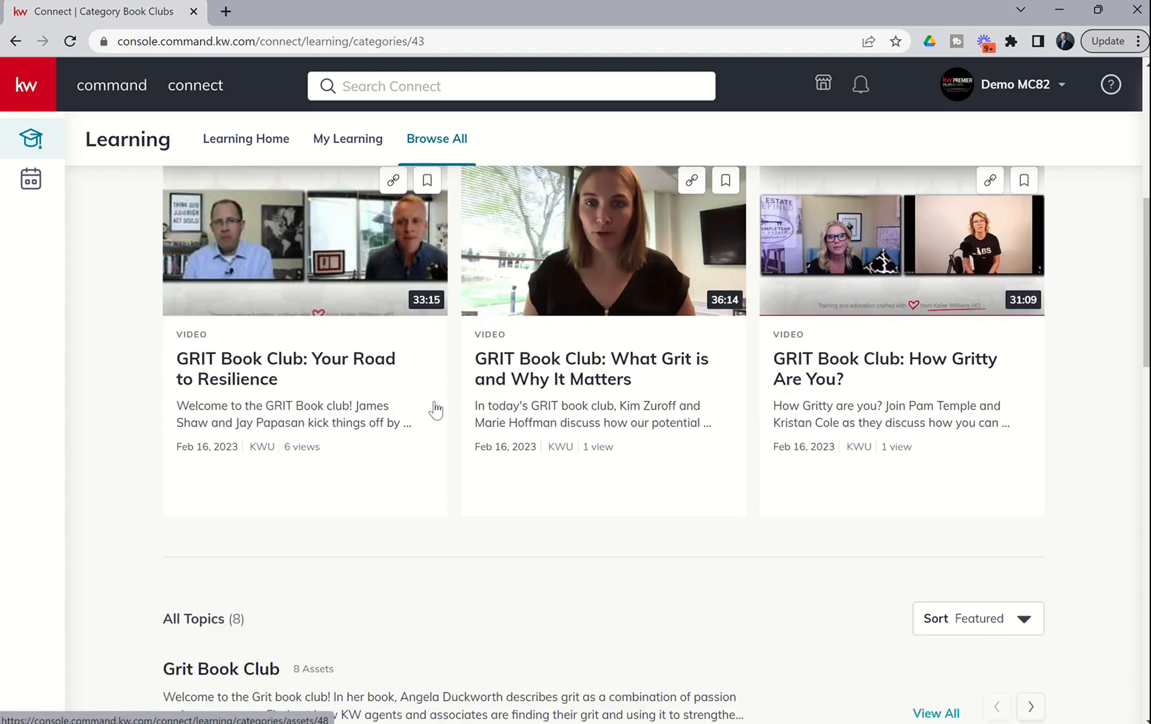
scroll("down", 3)
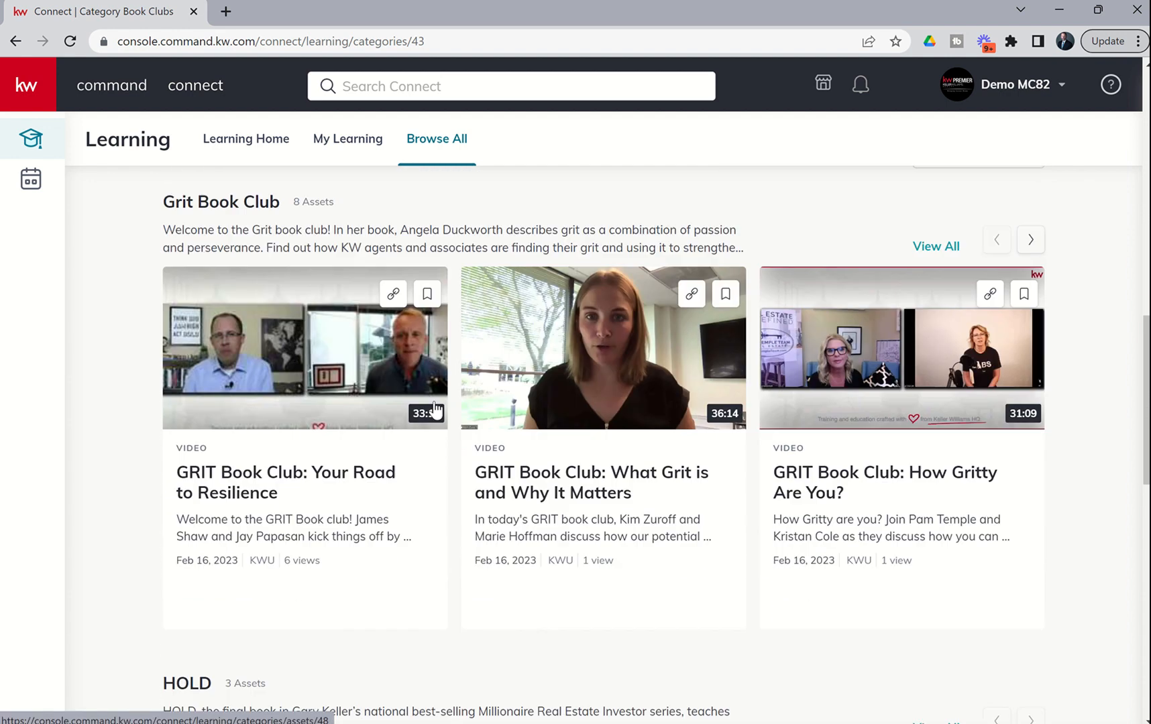
scroll("down", 3)
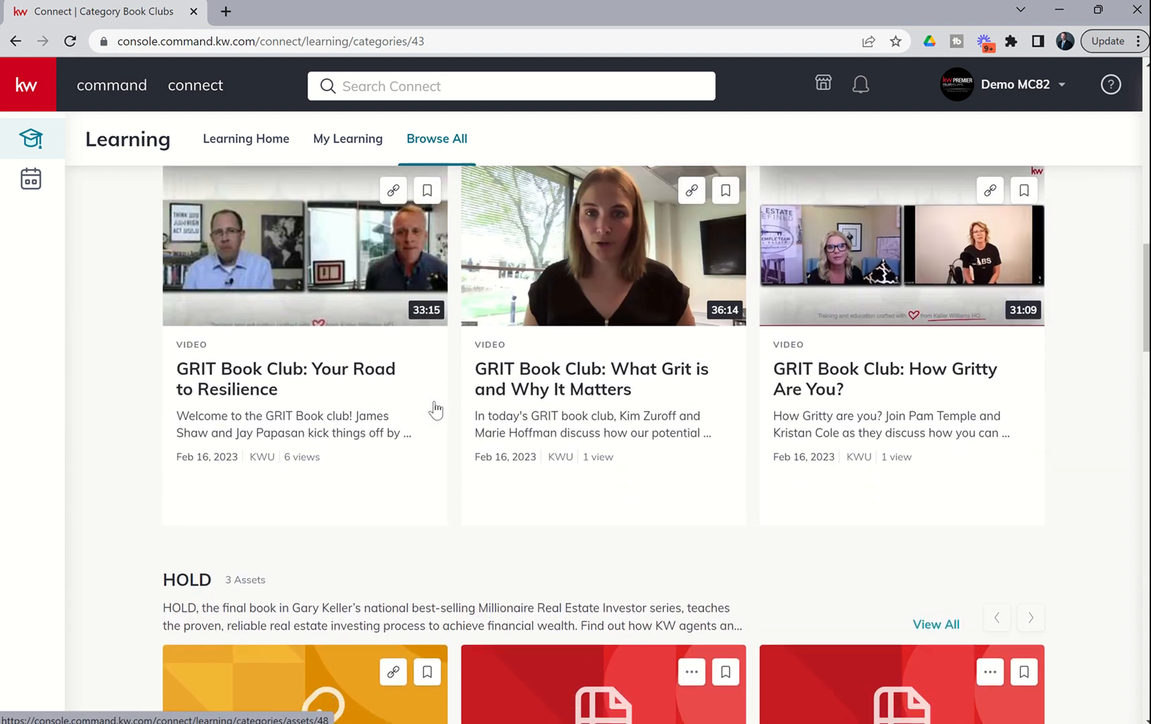
left_click(304, 245)
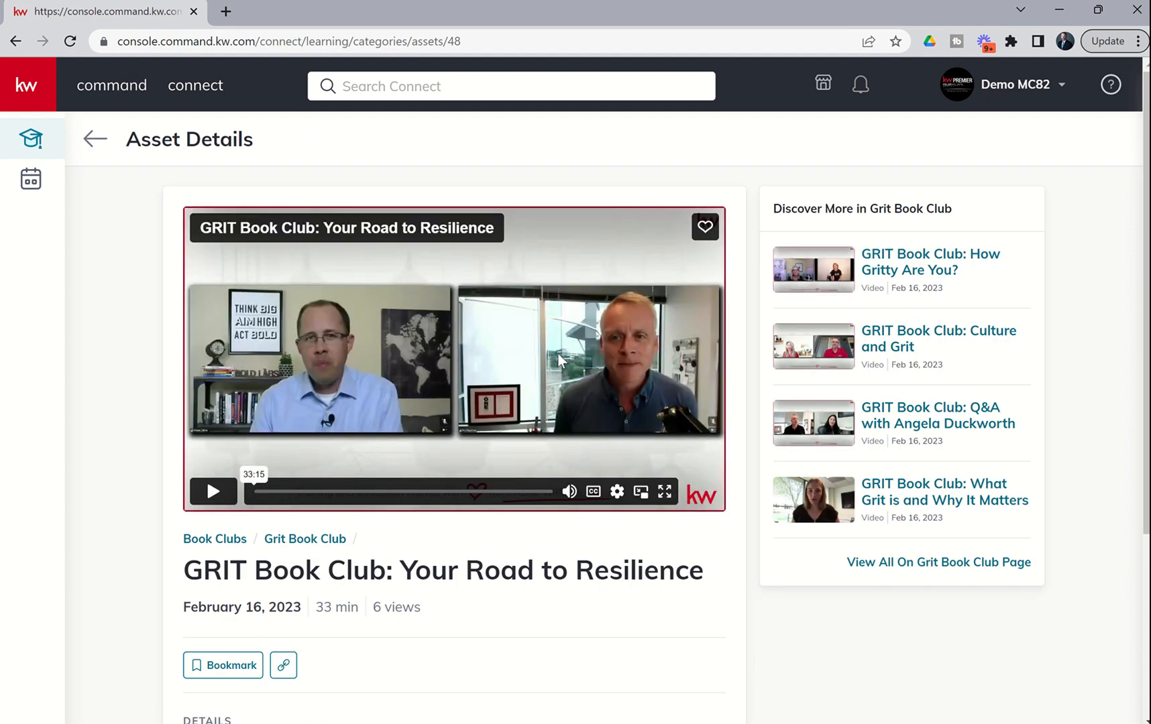
scroll("down", 3)
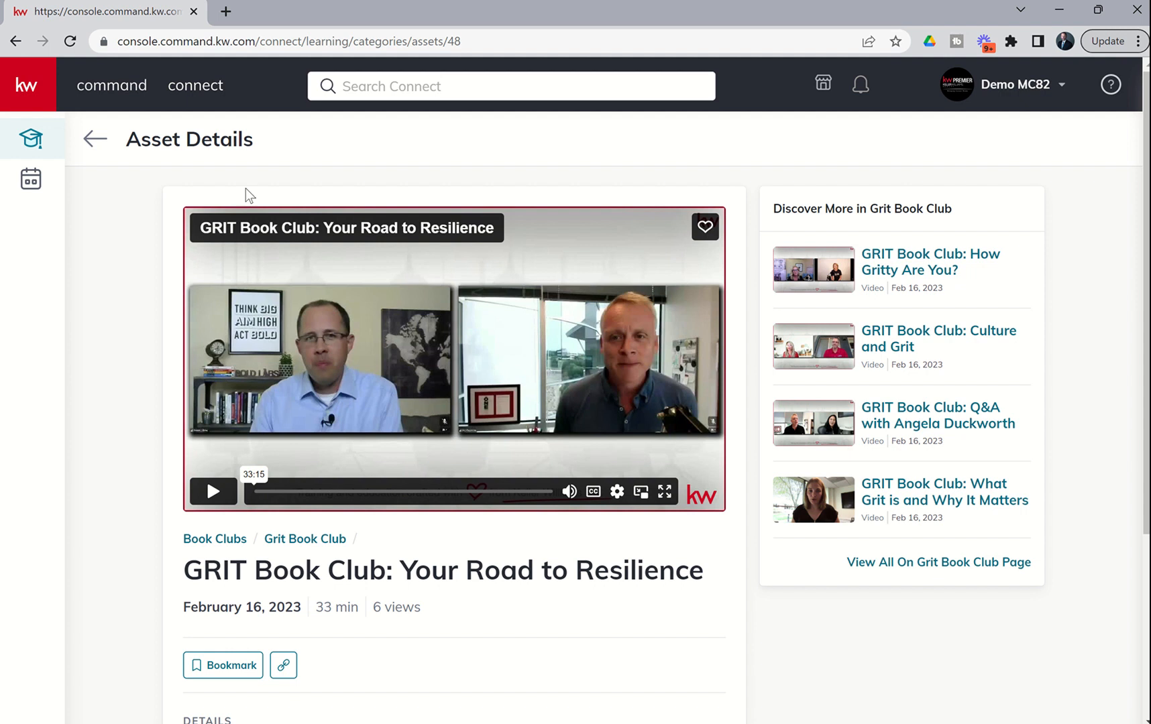
left_click(94, 138)
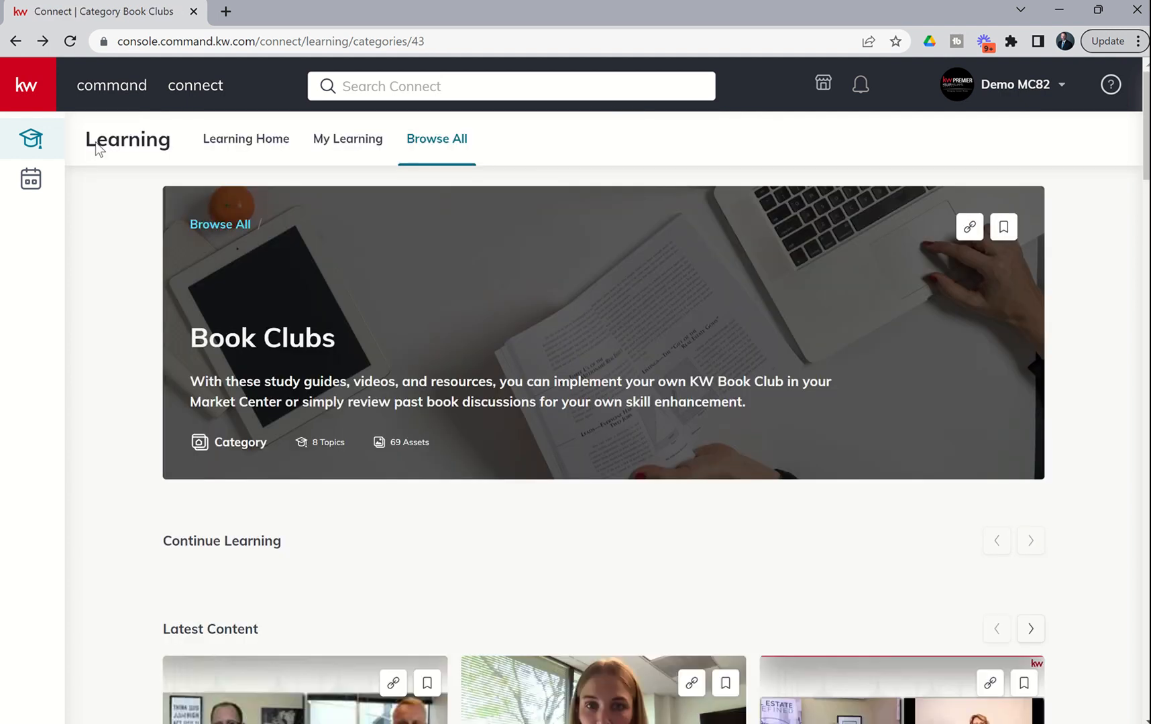
scroll("down", 3)
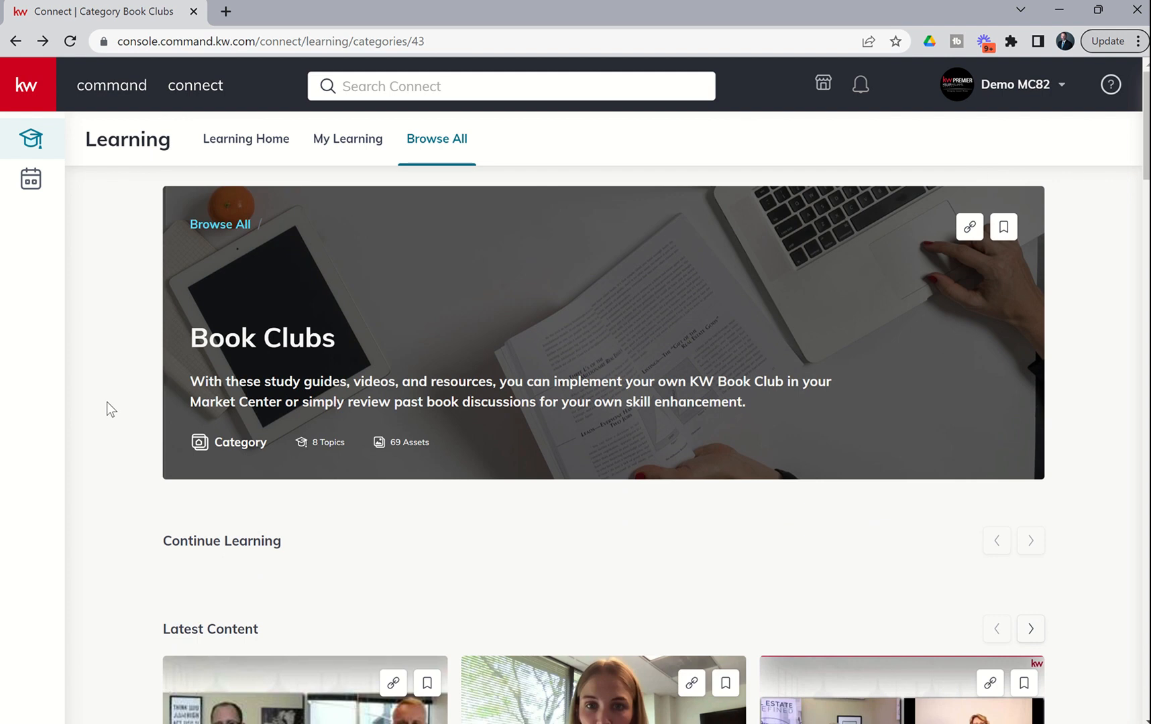
From Learning Home, open the Lead Generation category and start browsing its topic rows.
left_click(246, 139)
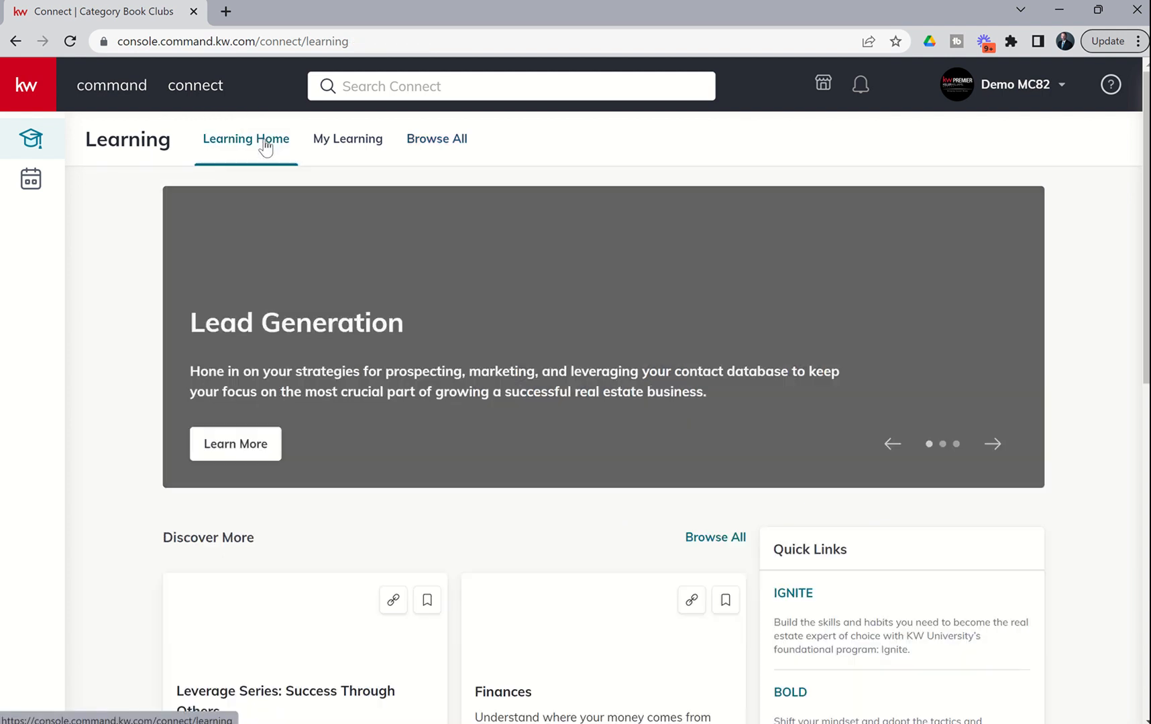
left_click(245, 139)
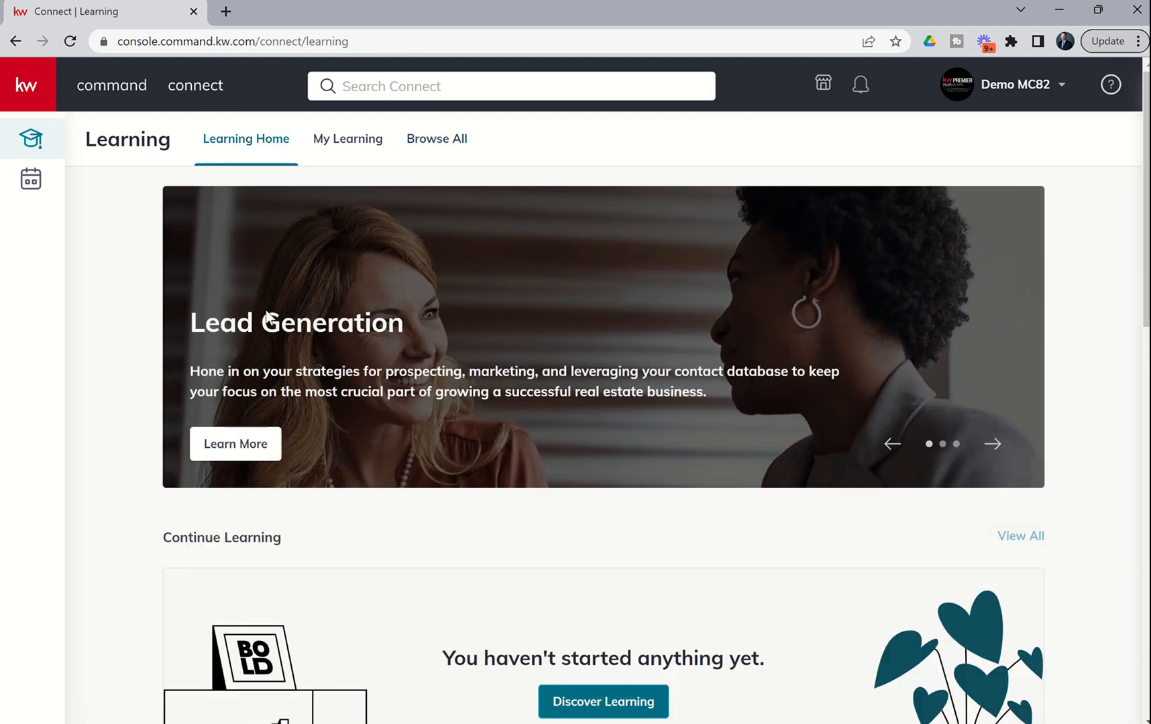
left_click(438, 138)
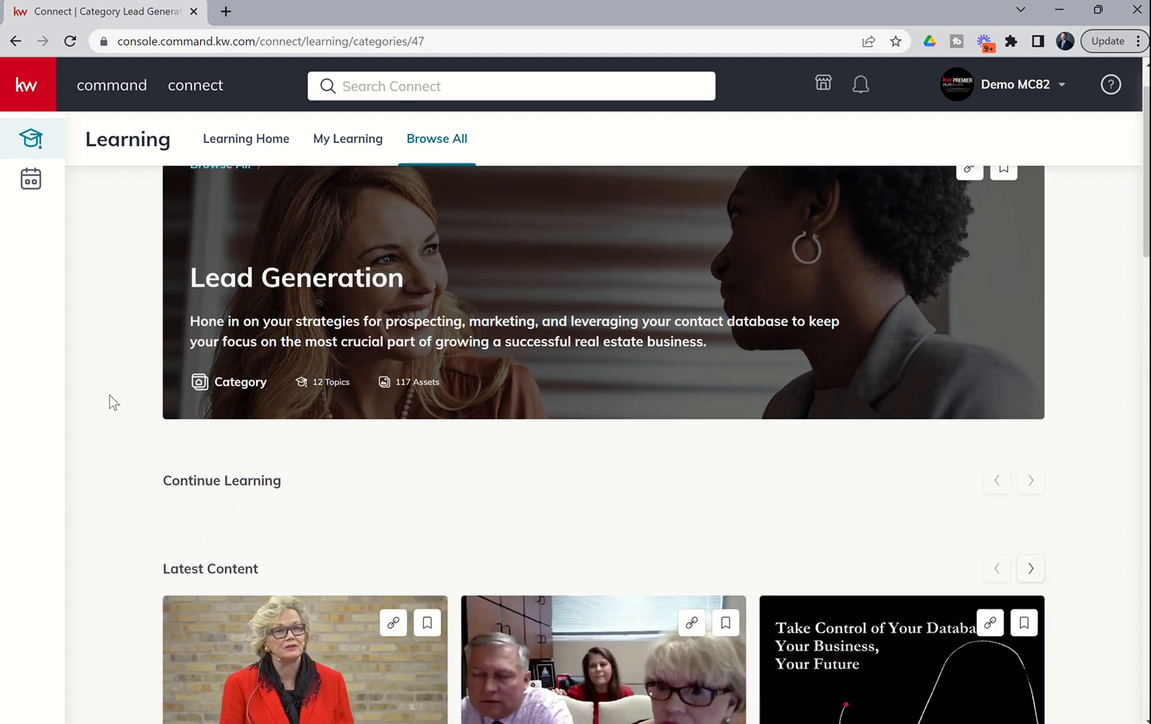
scroll("down", 3)
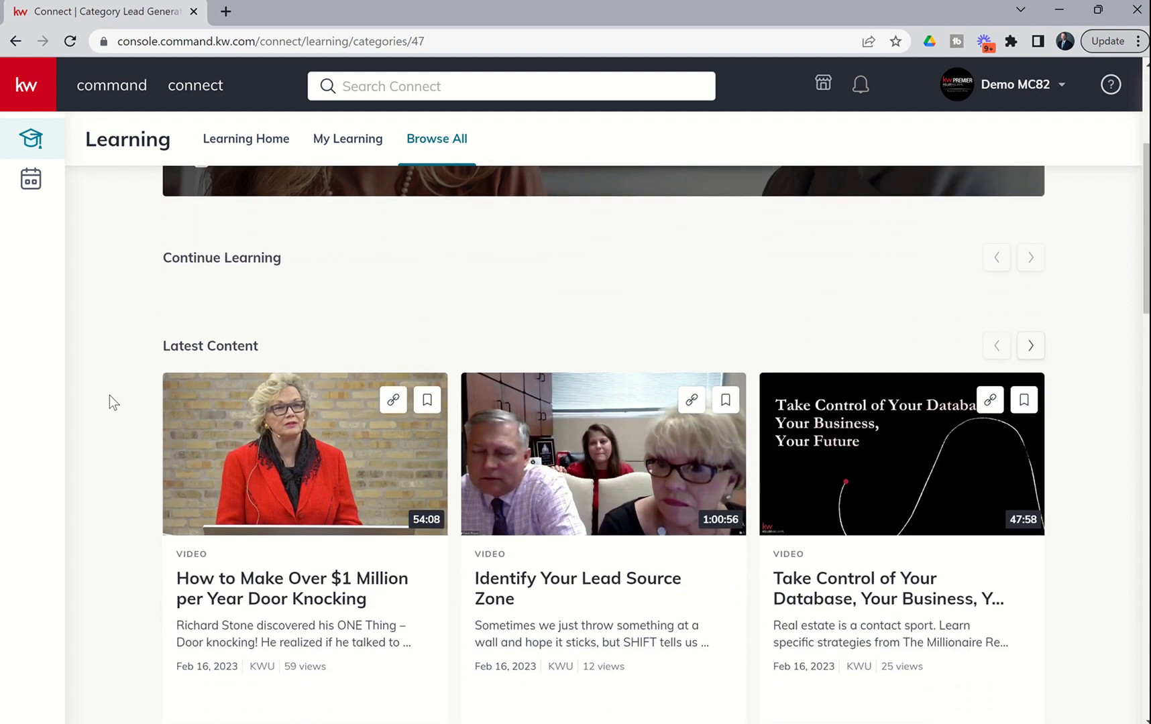
scroll("down", 3)
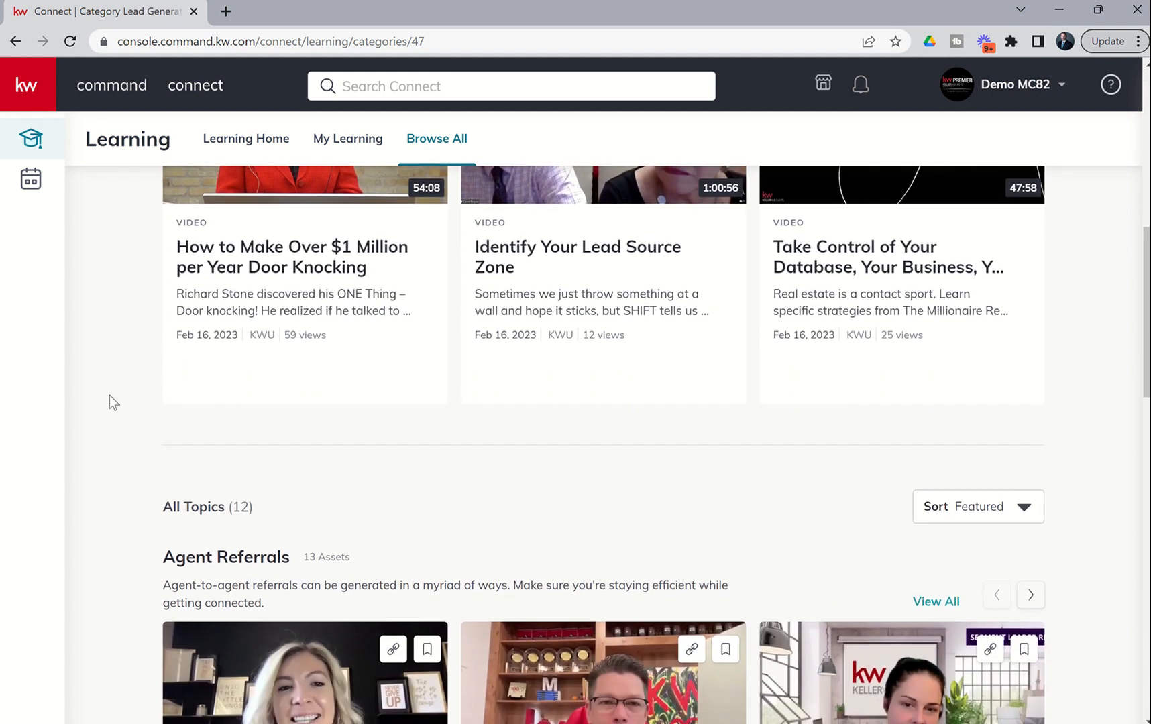
scroll("down", 3)
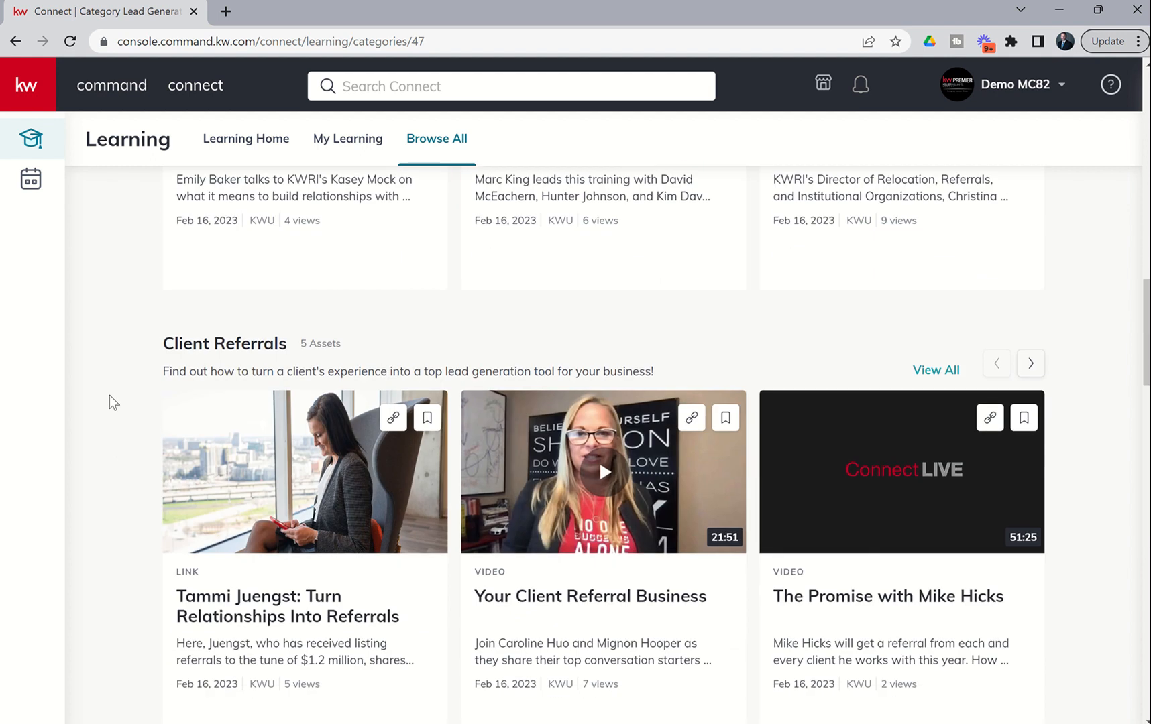
Browse the remaining Lead Generation topics such as Client Referrals, Events and Marketing Essentials.
scroll("down", 3)
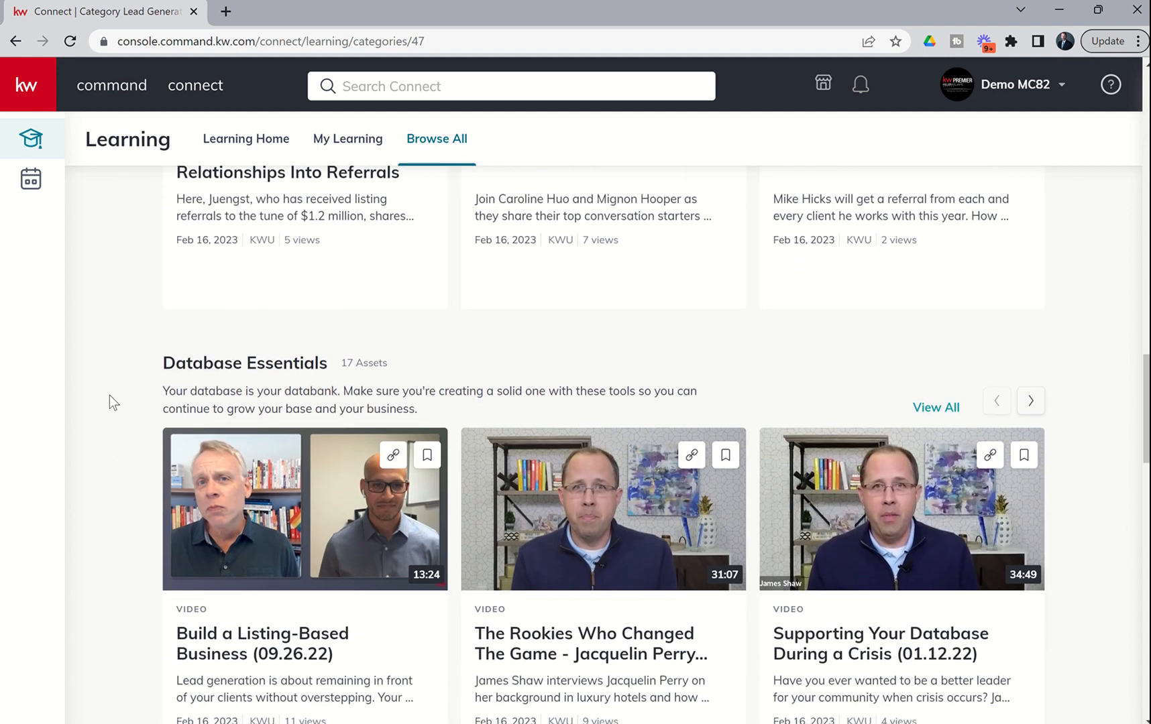
scroll("down", 3)
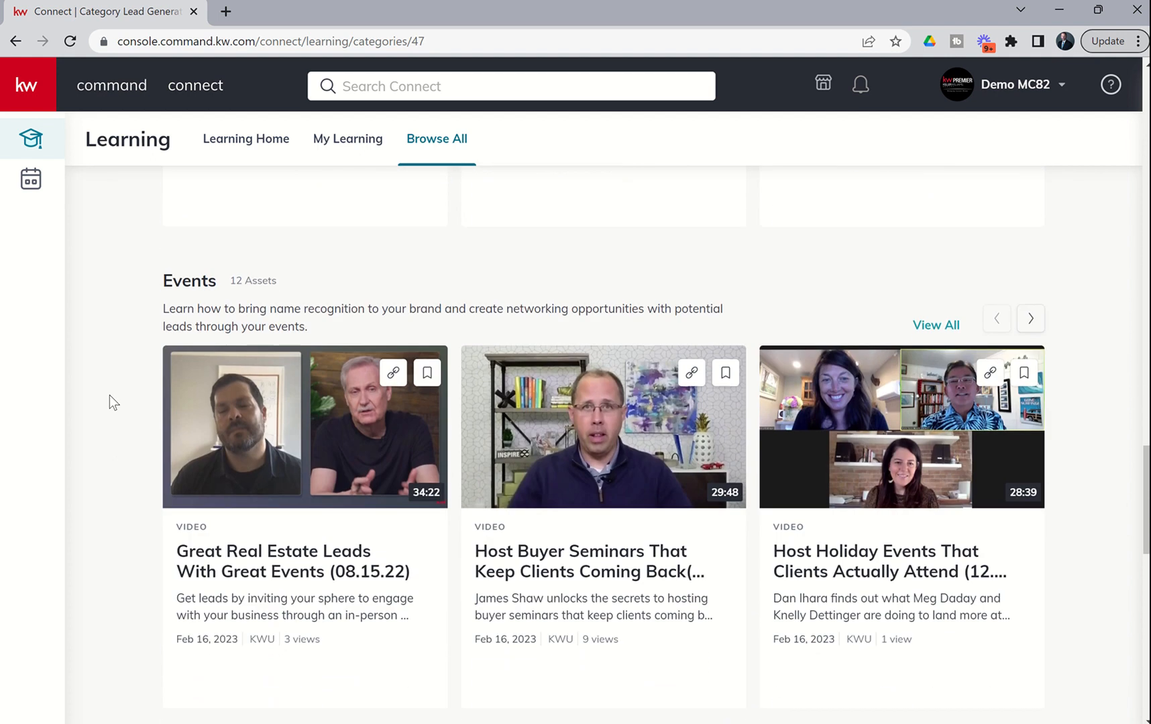
scroll("down", 3)
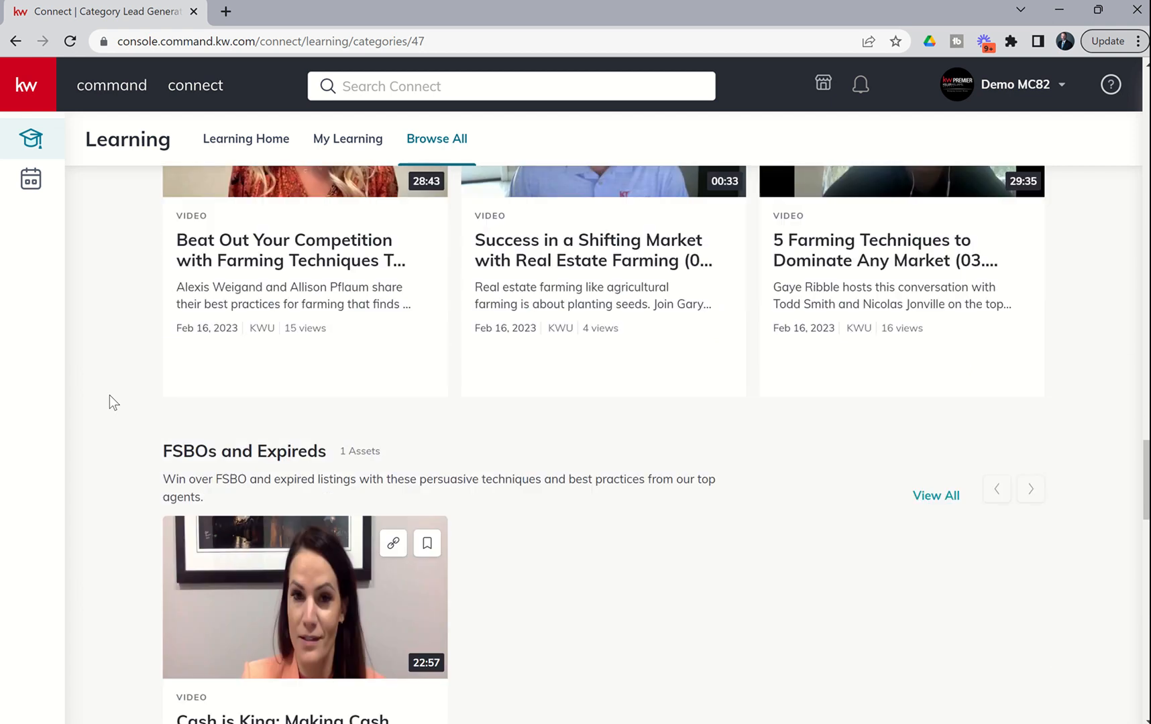
scroll("down", 3)
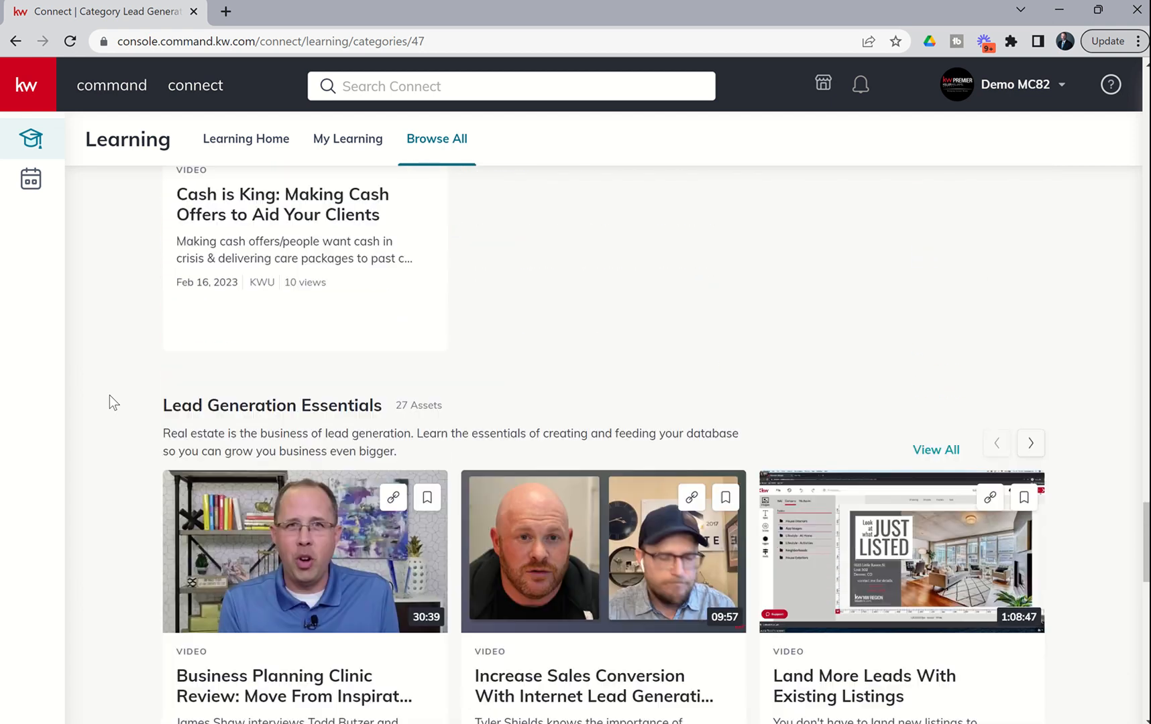
scroll("down", 3)
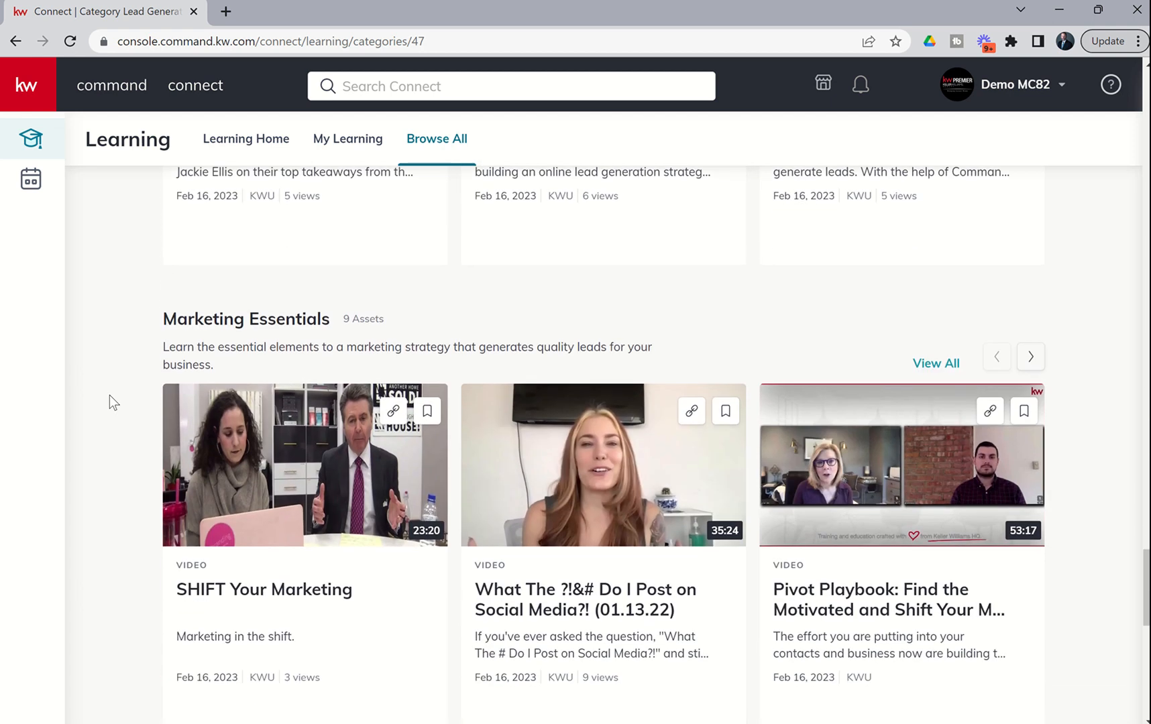
scroll("down", 3)
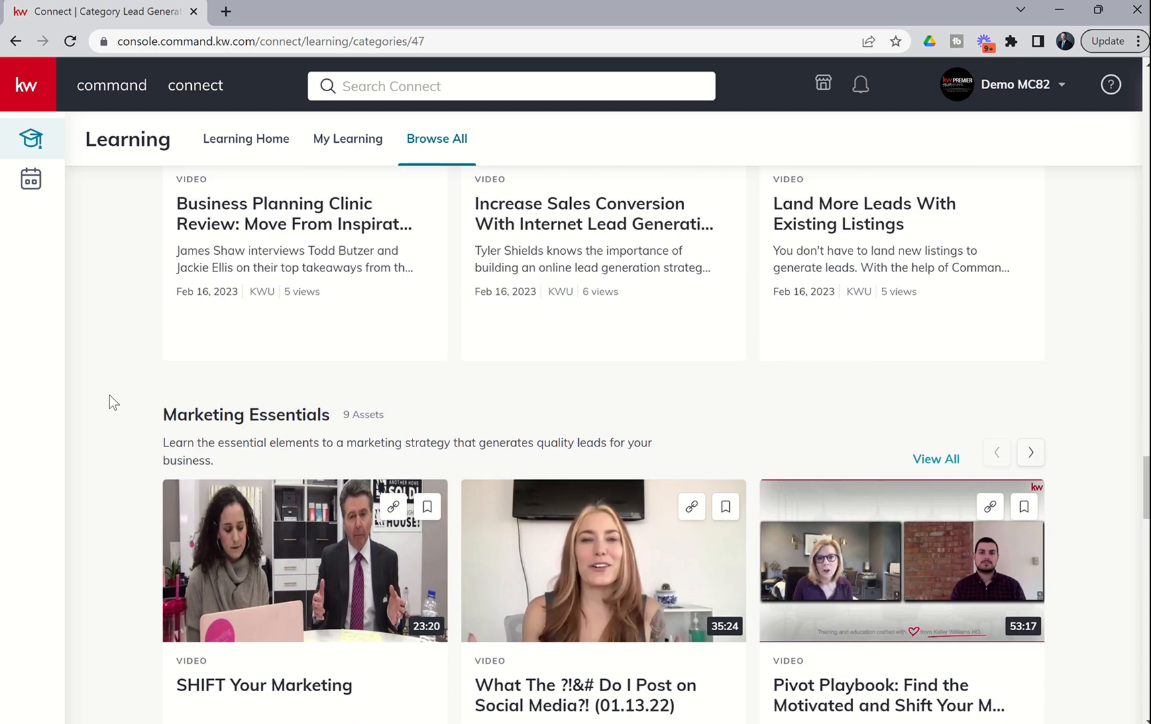
scroll("down", 3)
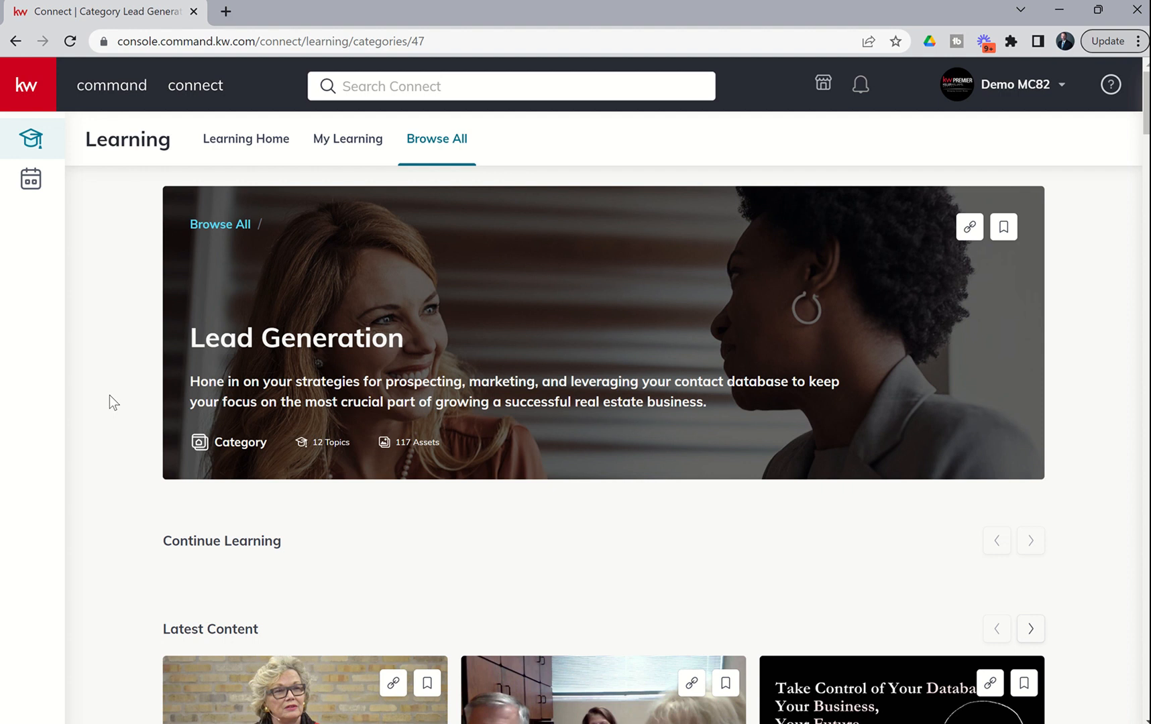
mouse_move(114, 400)
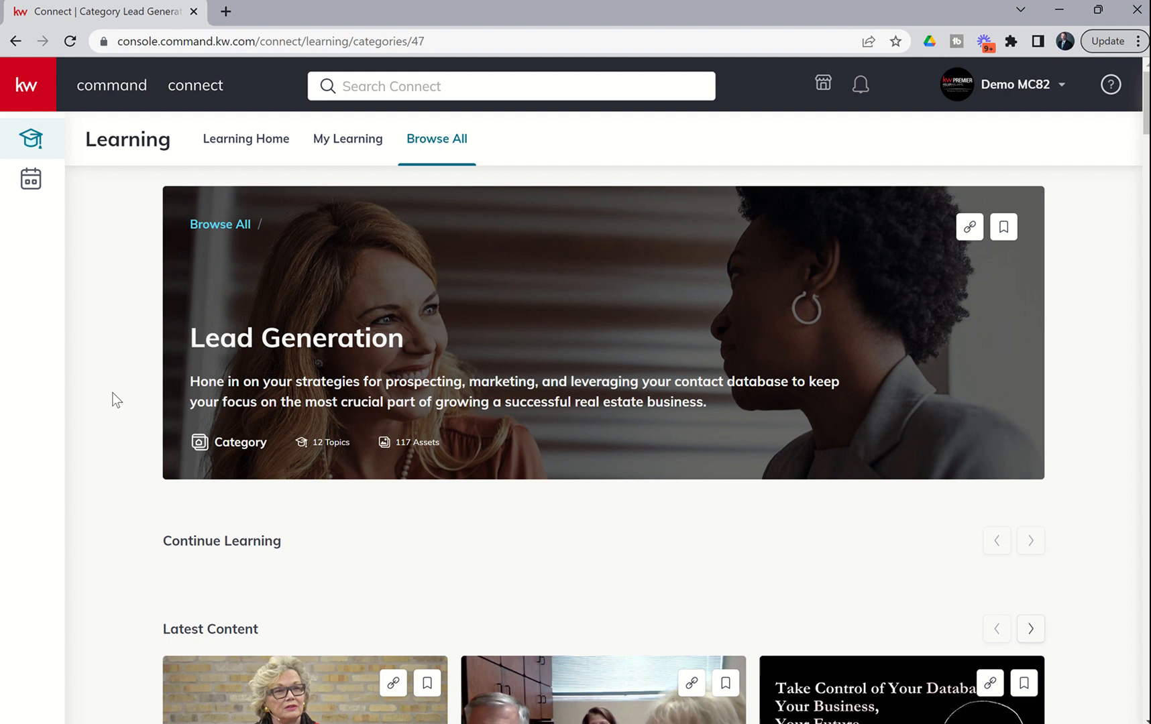
mouse_move(108, 331)
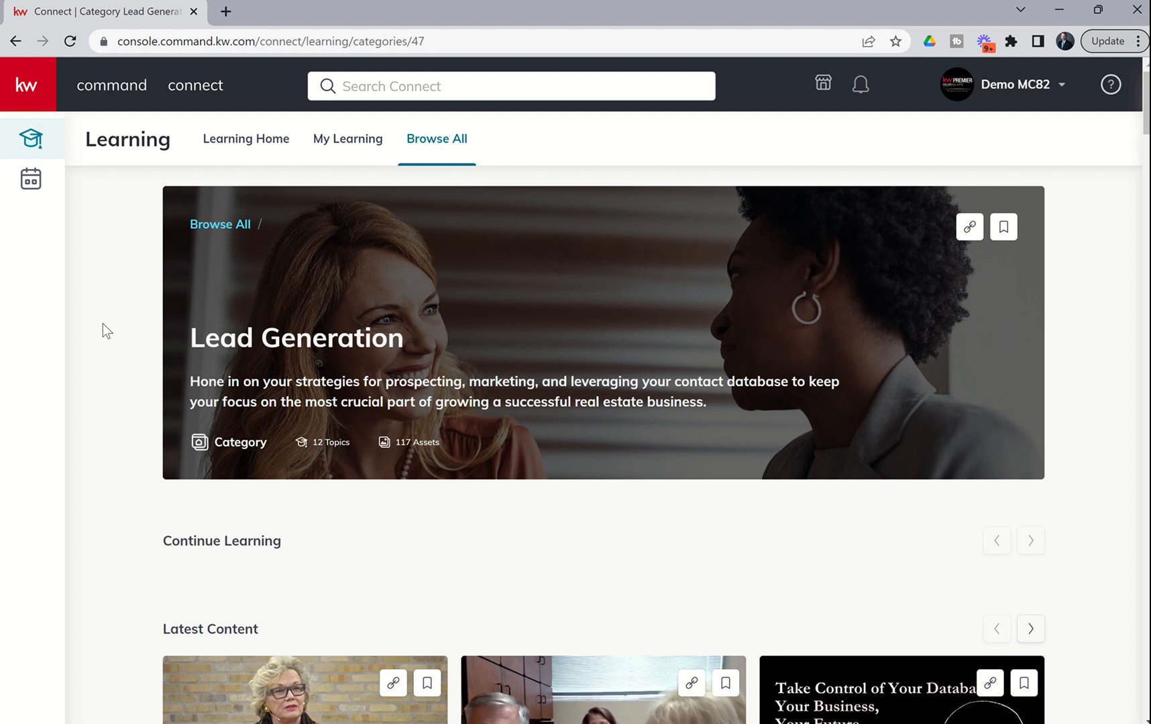
mouse_move(98, 371)
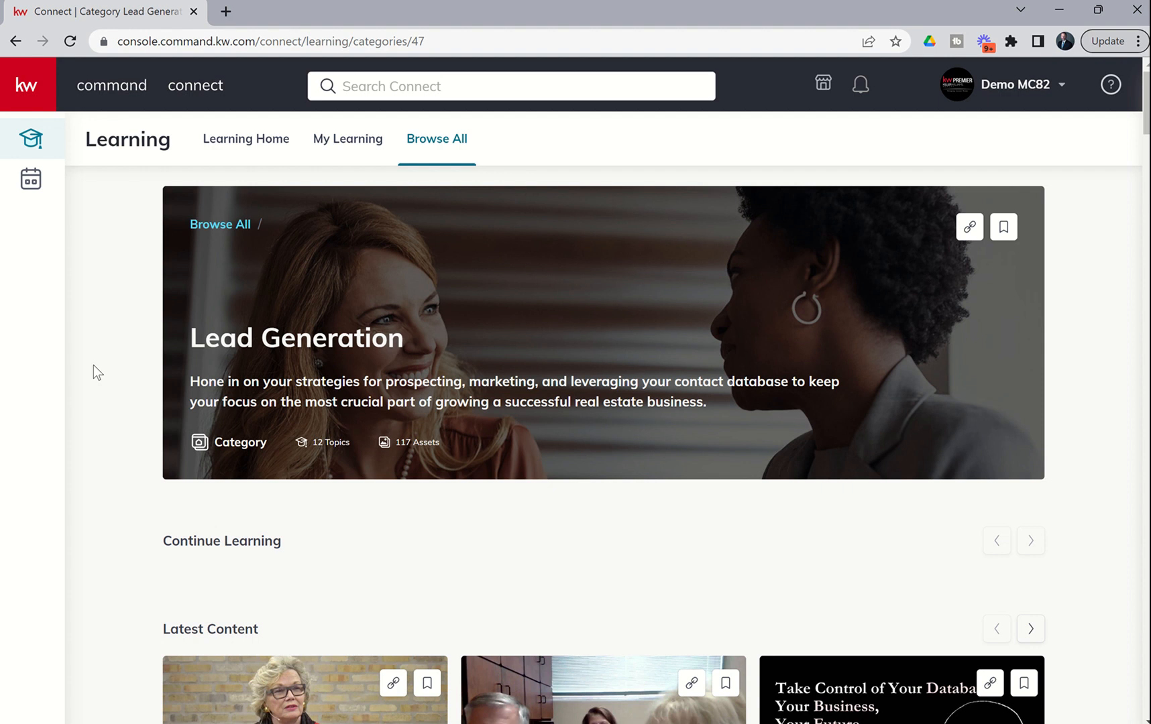
mouse_move(267, 178)
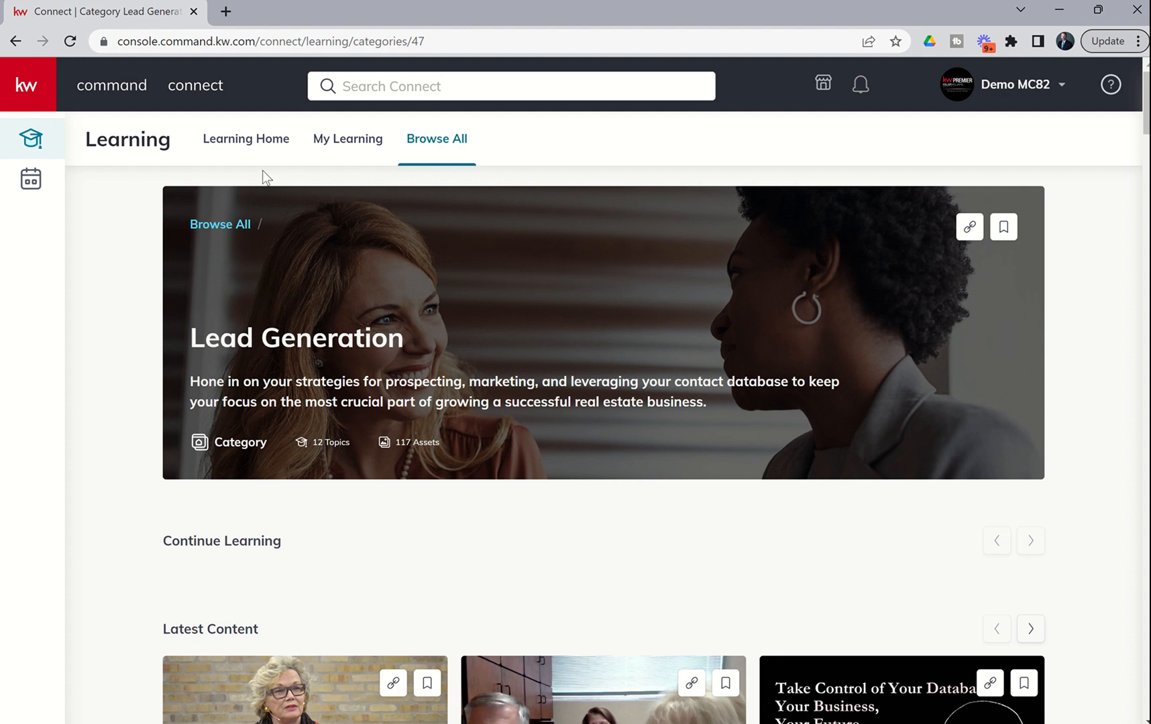
mouse_move(175, 165)
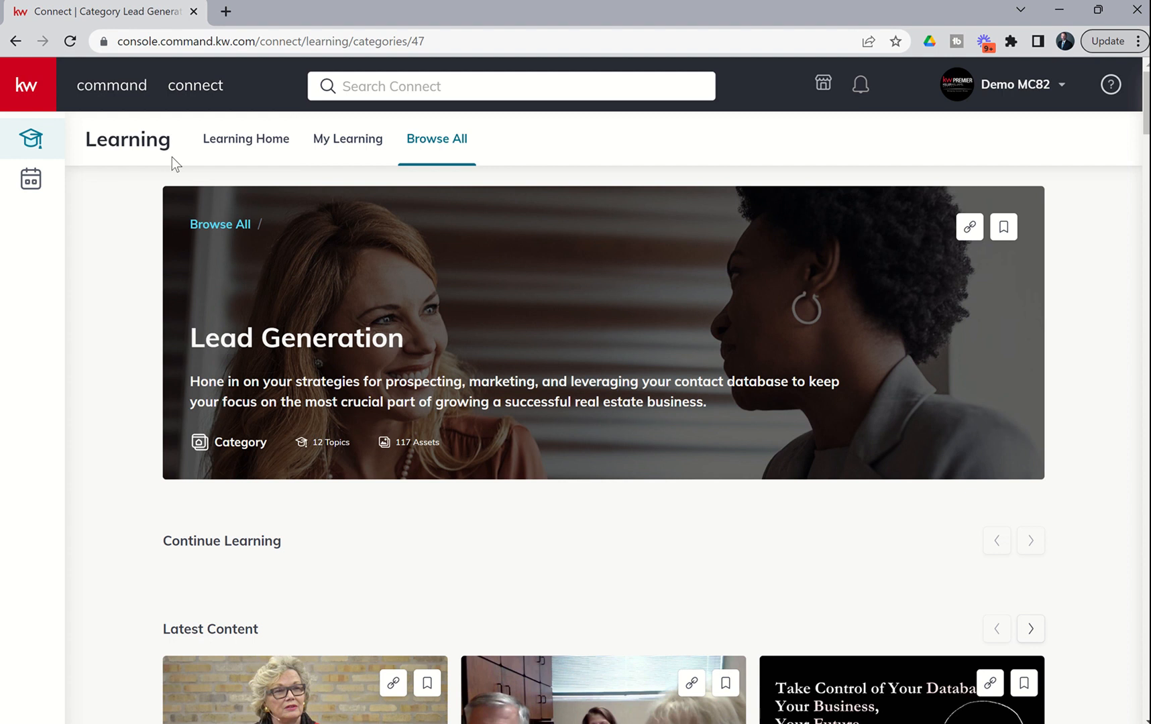
mouse_move(150, 123)
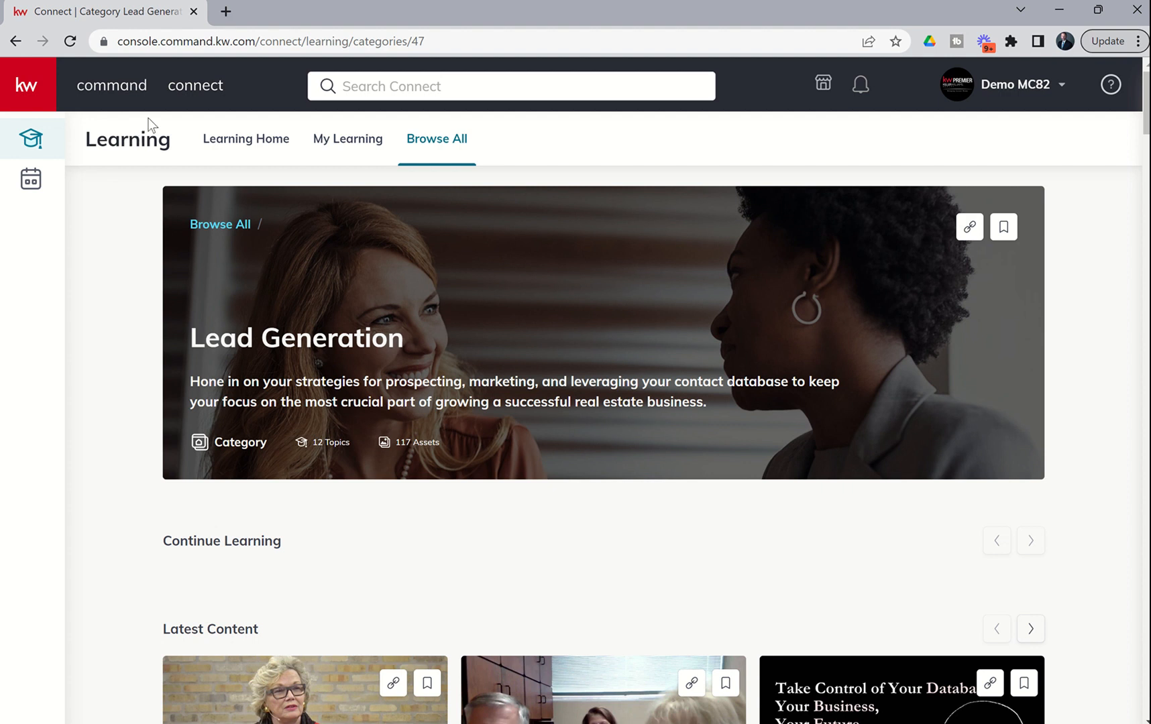
mouse_move(196, 86)
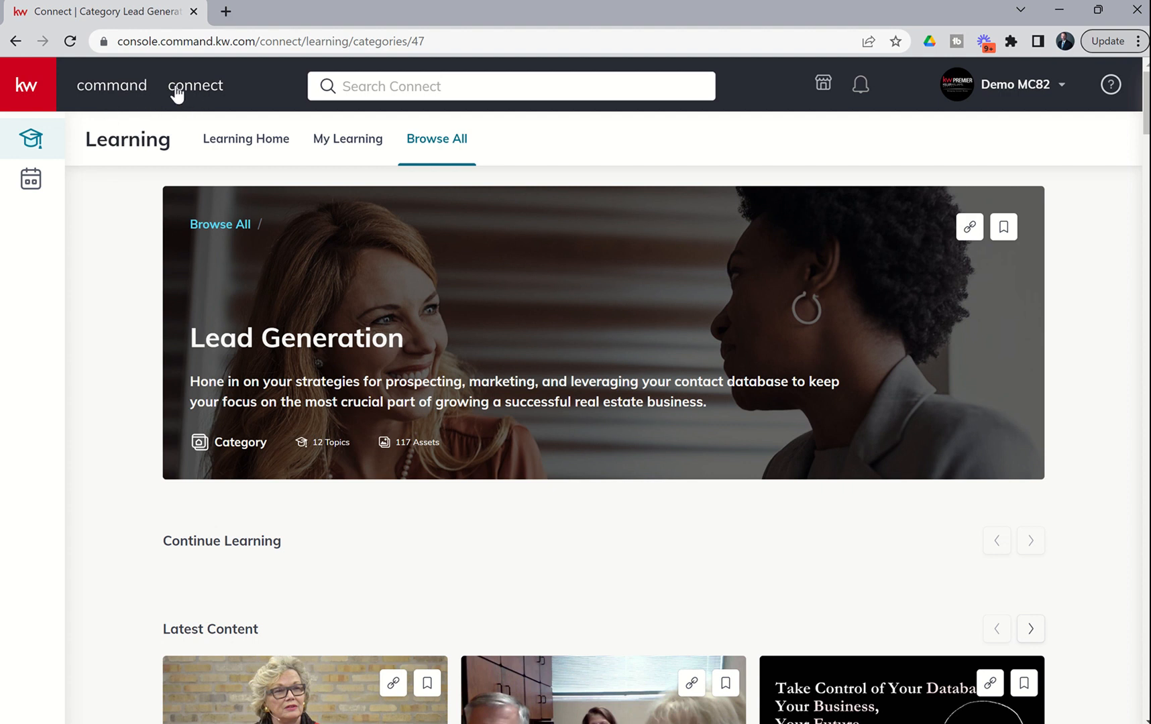
mouse_move(210, 97)
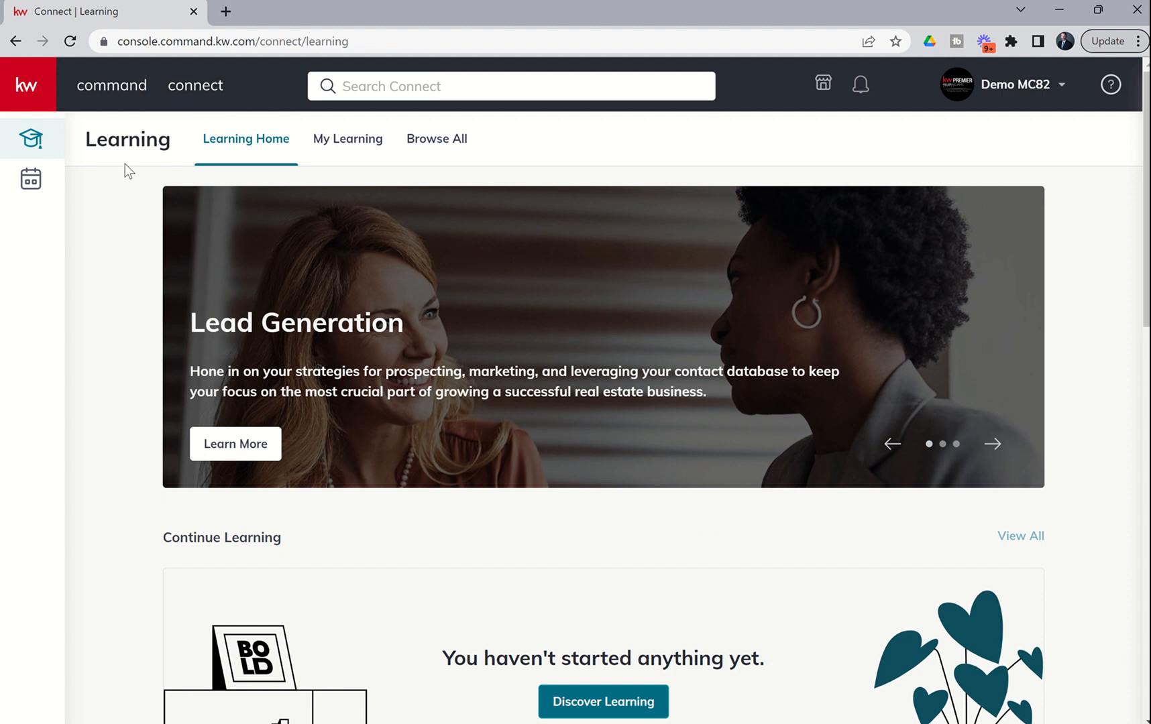
Browse the home page's Discover More categories and Quick Links, then the KW University Courses banner.
scroll("down", 3)
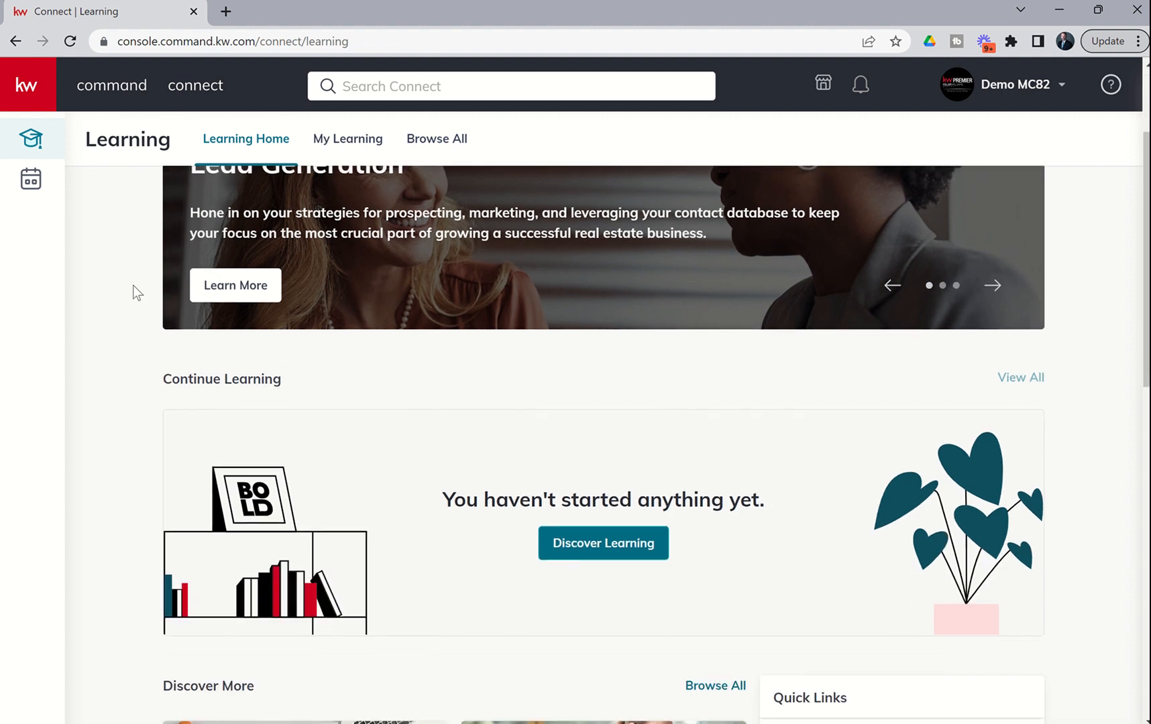
scroll("down", 3)
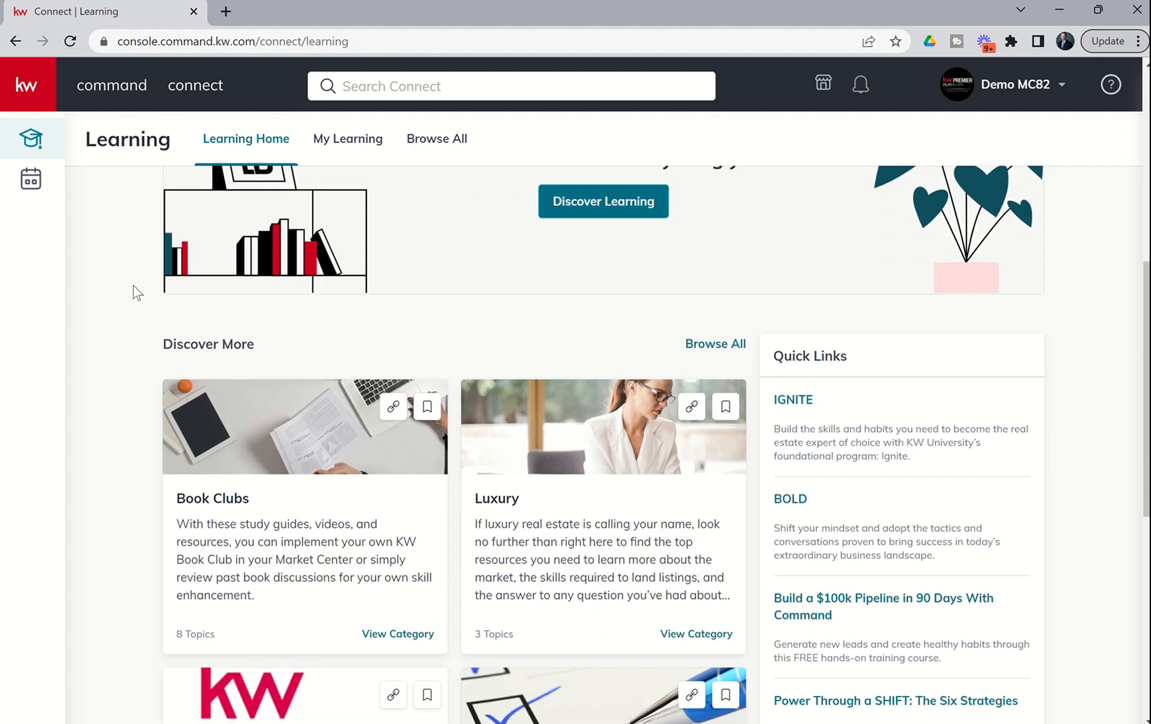
scroll("down", 3)
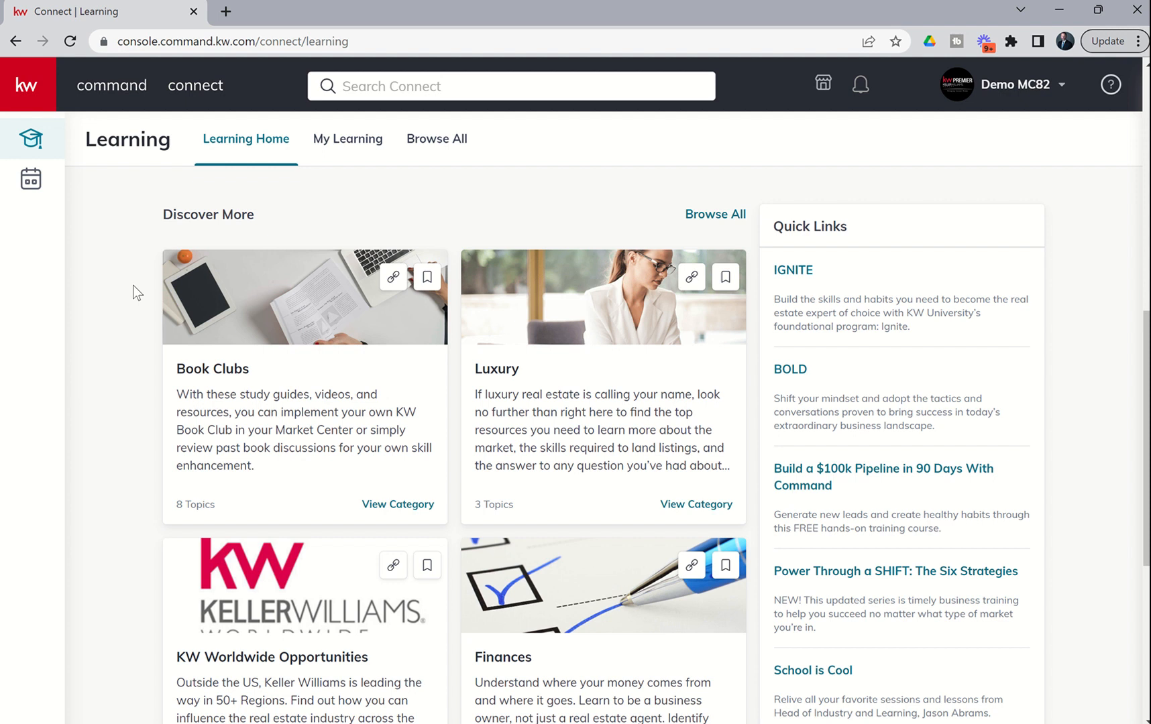
mouse_move(873, 498)
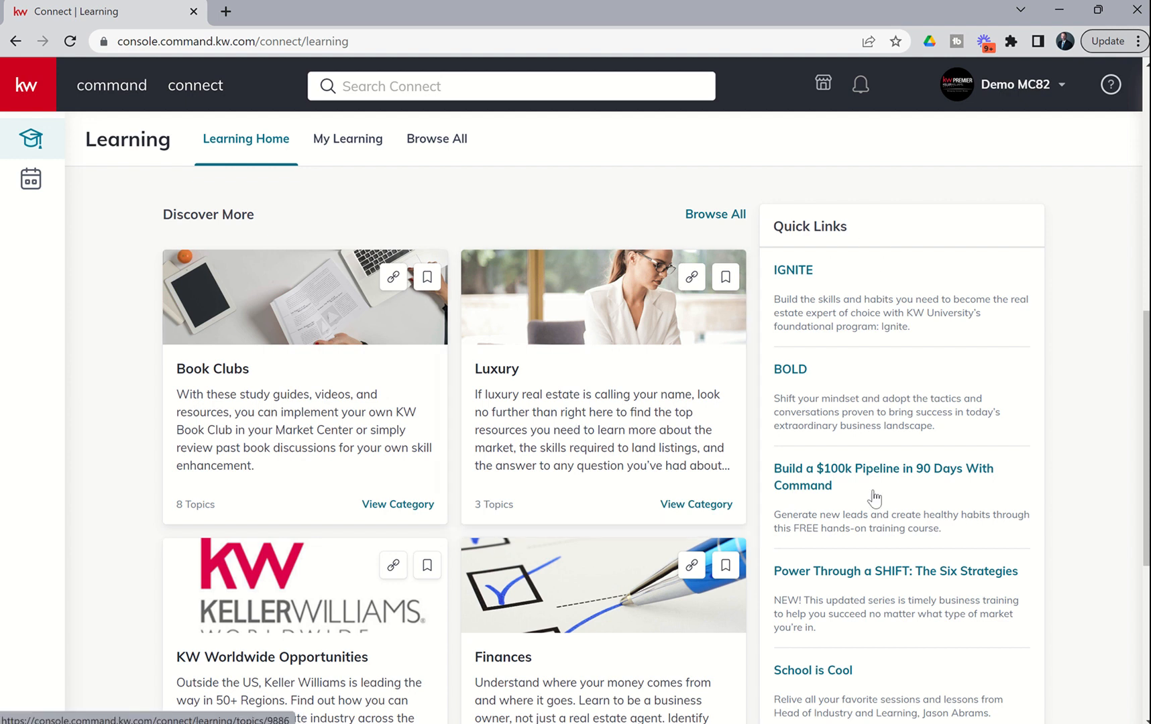
scroll("down", 3)
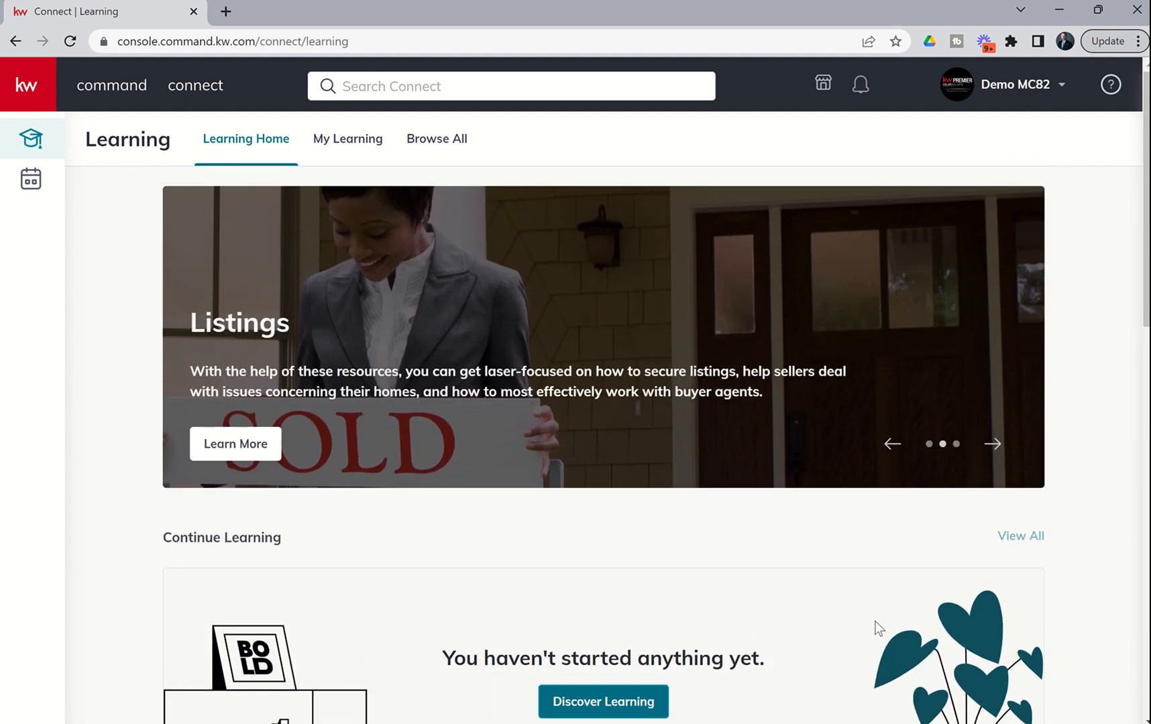
mouse_move(119, 444)
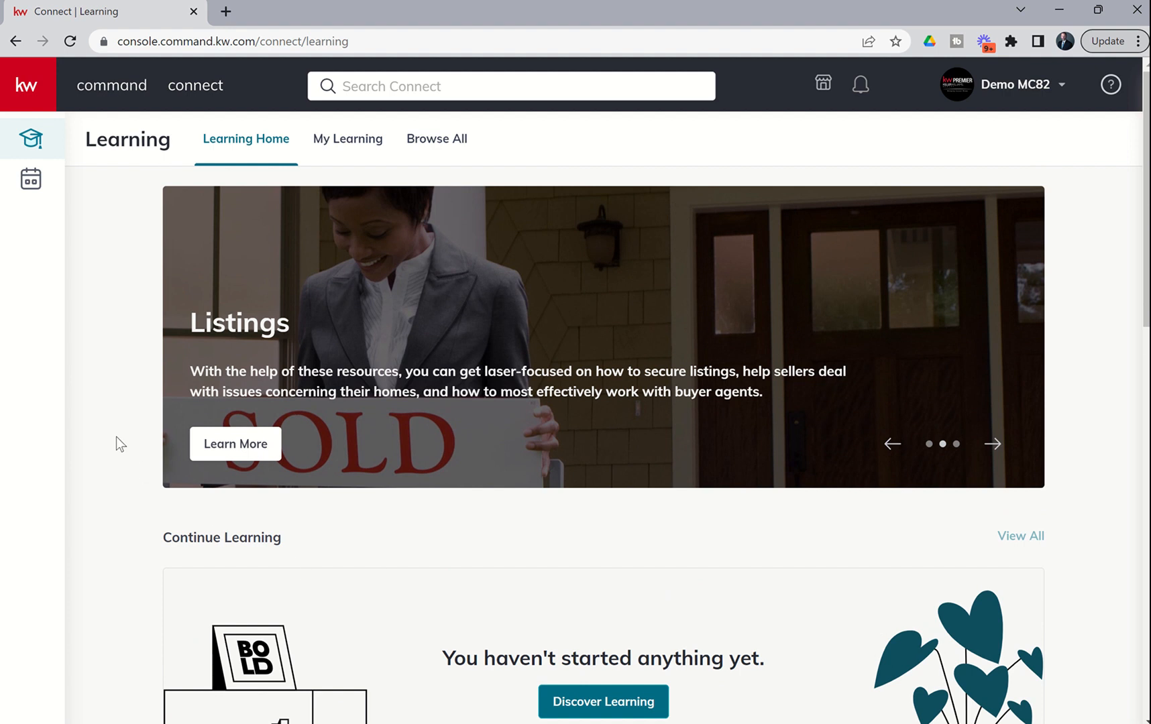
left_click(991, 444)
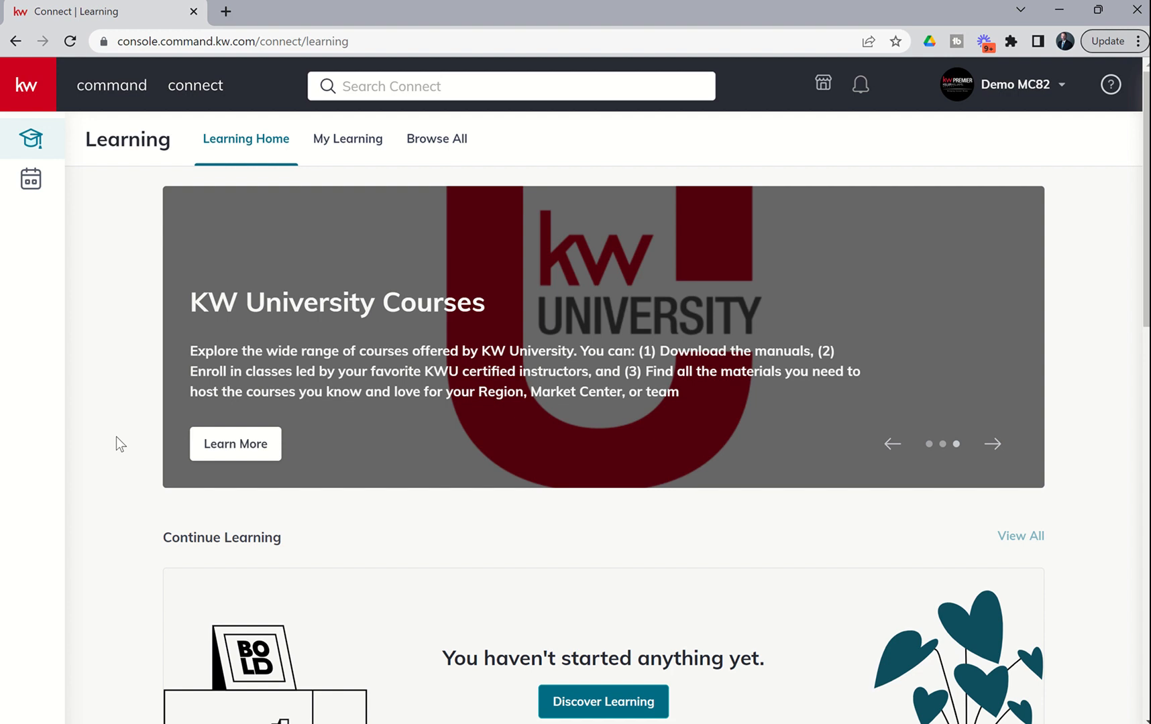
mouse_move(413, 349)
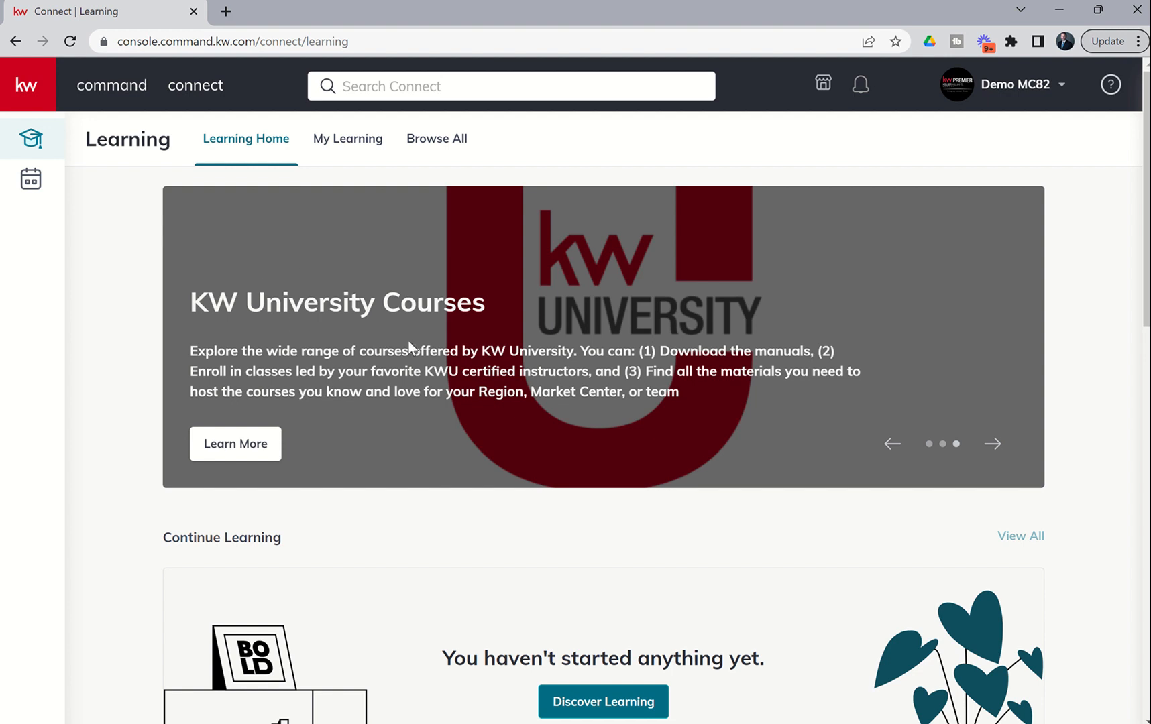
mouse_move(460, 325)
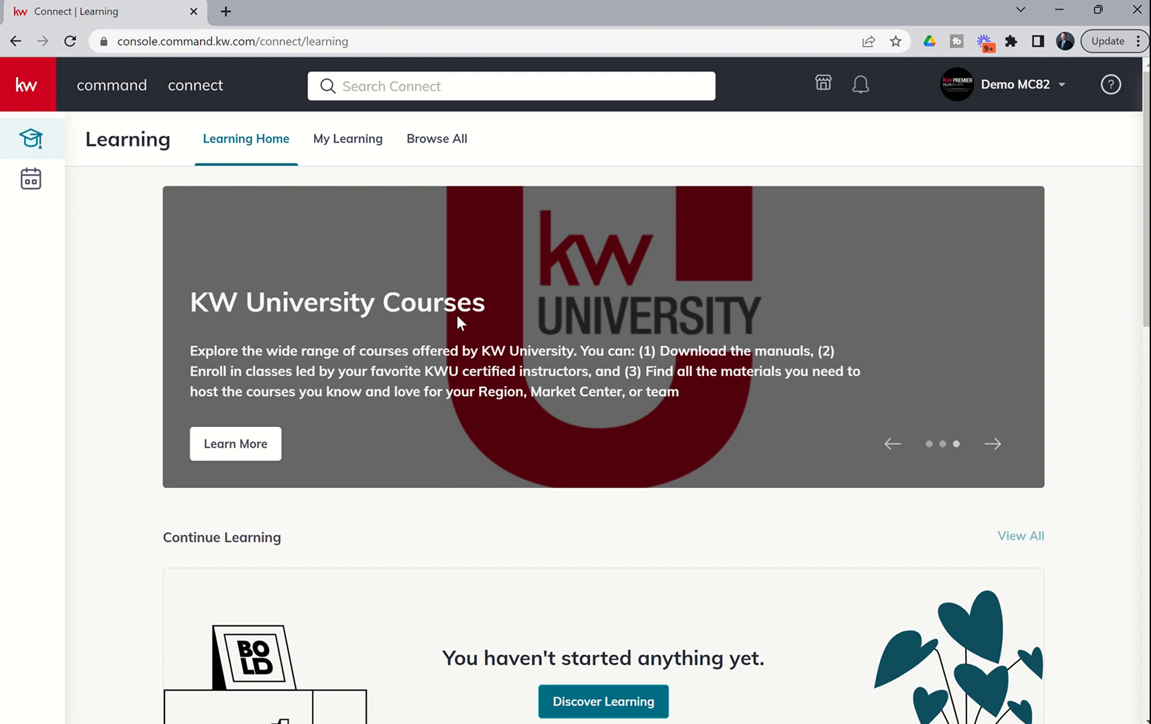
mouse_move(385, 308)
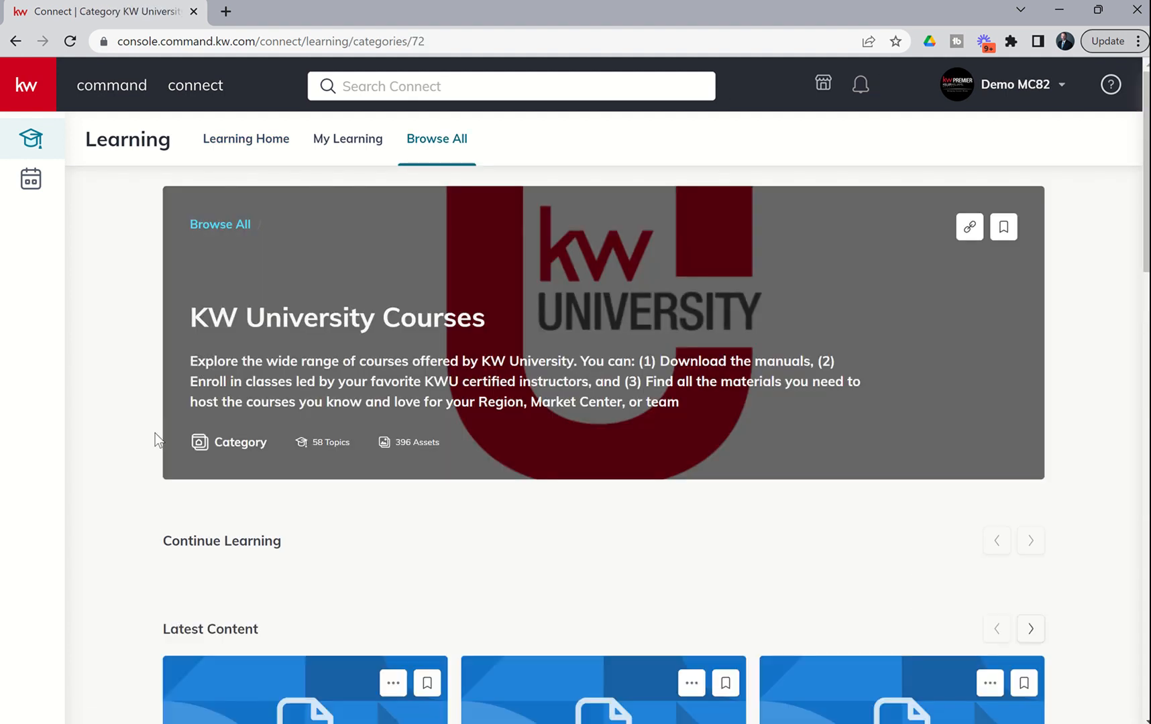
Browse through the KW University Courses category's 58 topics of PDFs, slideshows and videos.
scroll("down", 3)
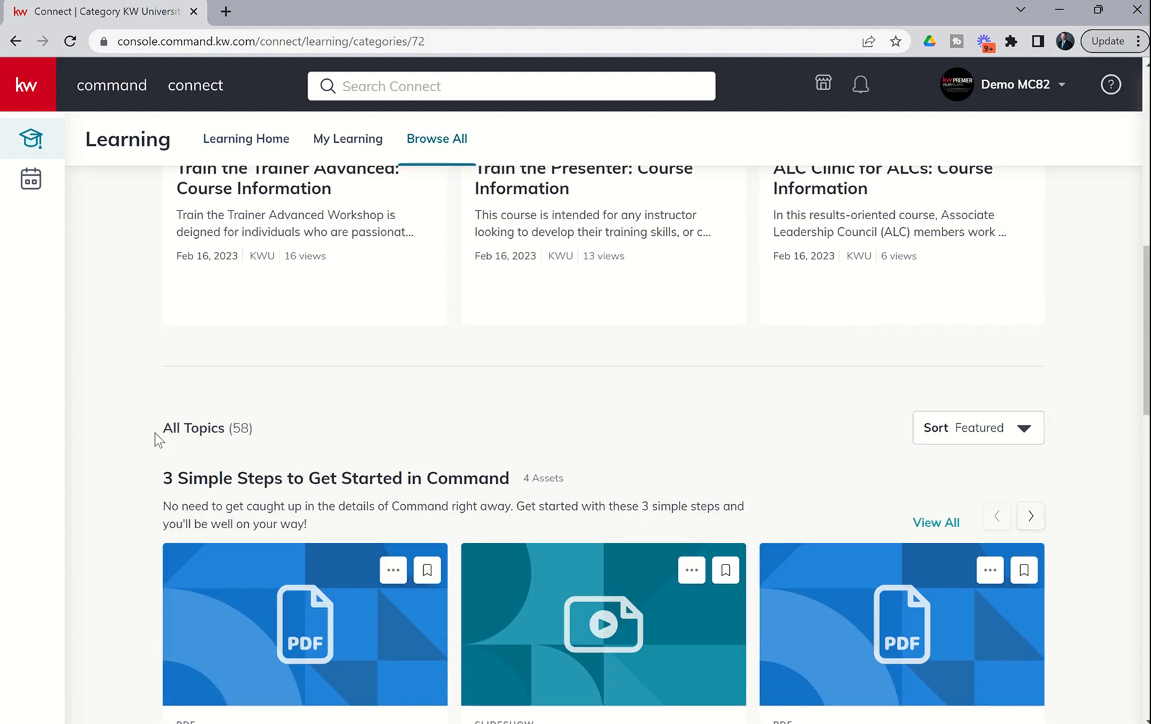
scroll("down", 3)
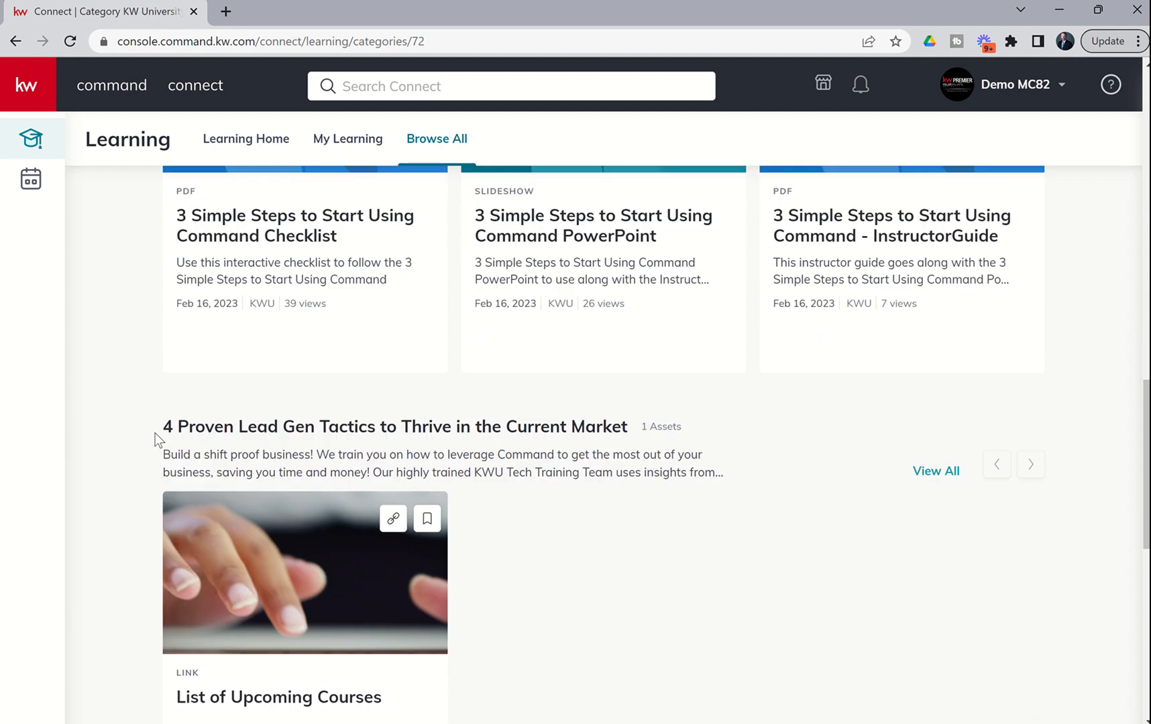
scroll("down", 3)
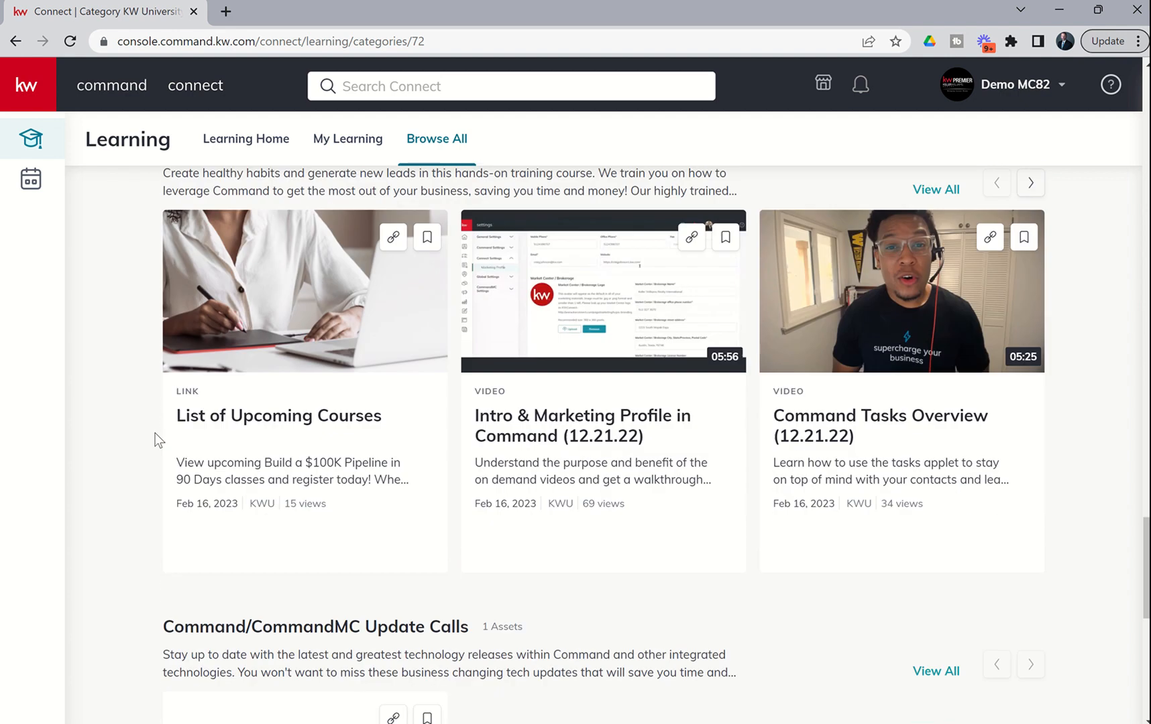
scroll("down", 3)
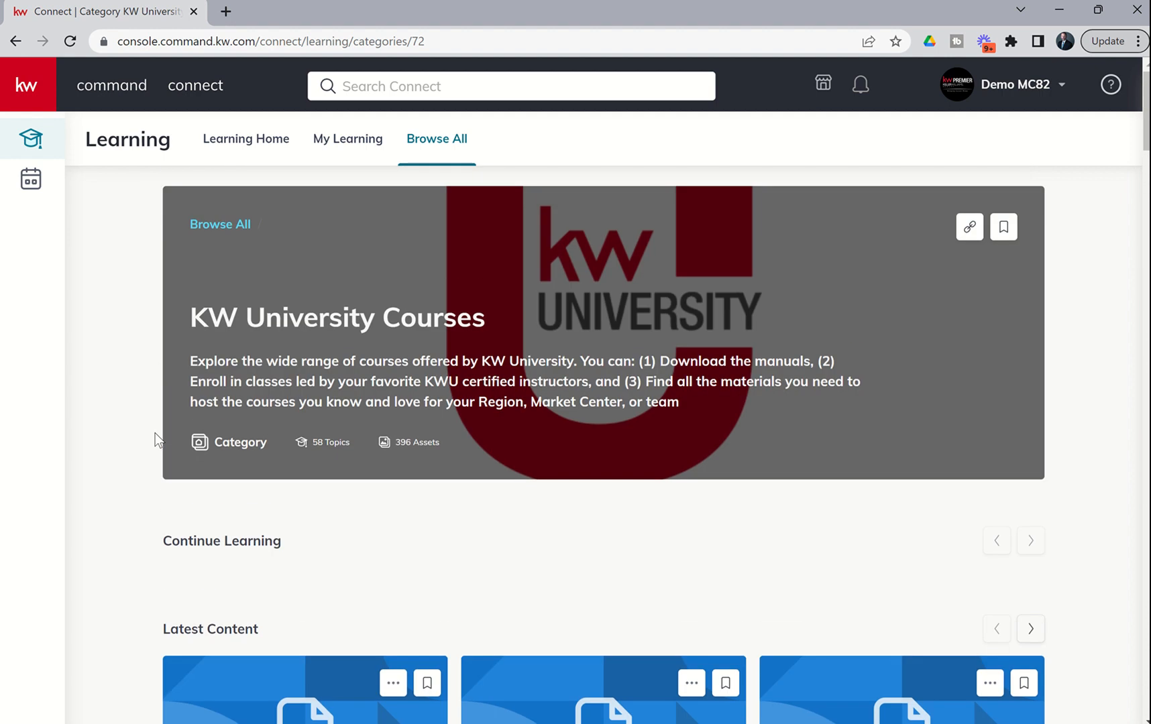
mouse_move(130, 336)
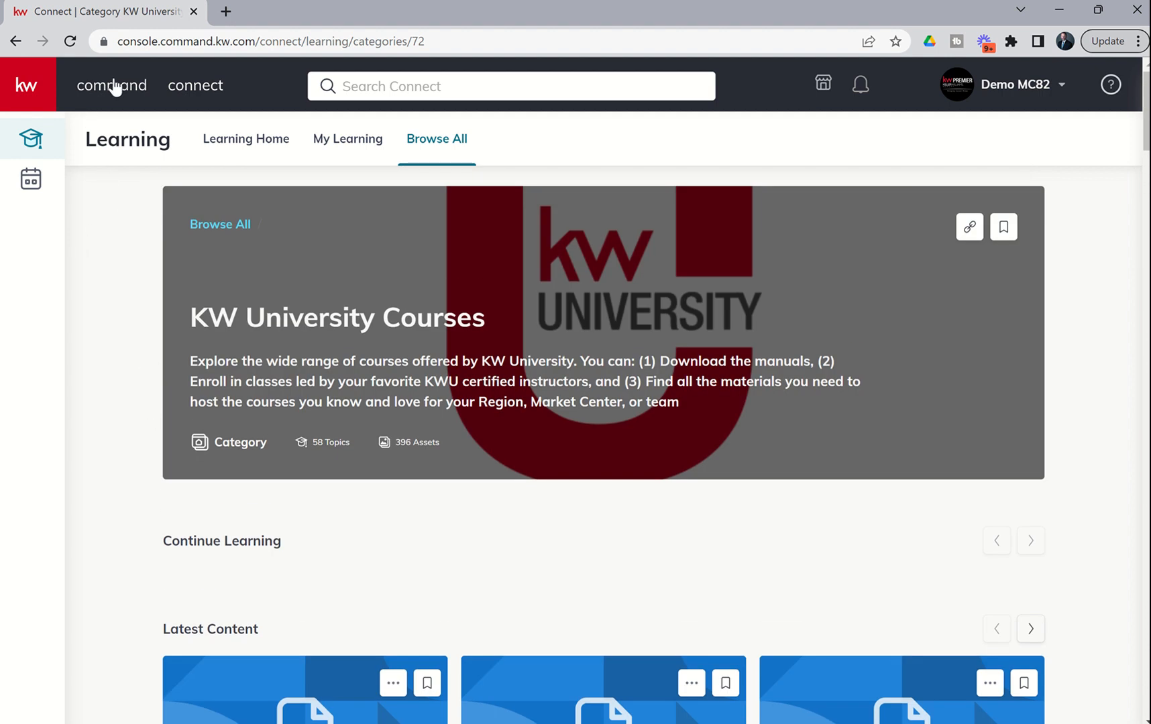
mouse_move(208, 92)
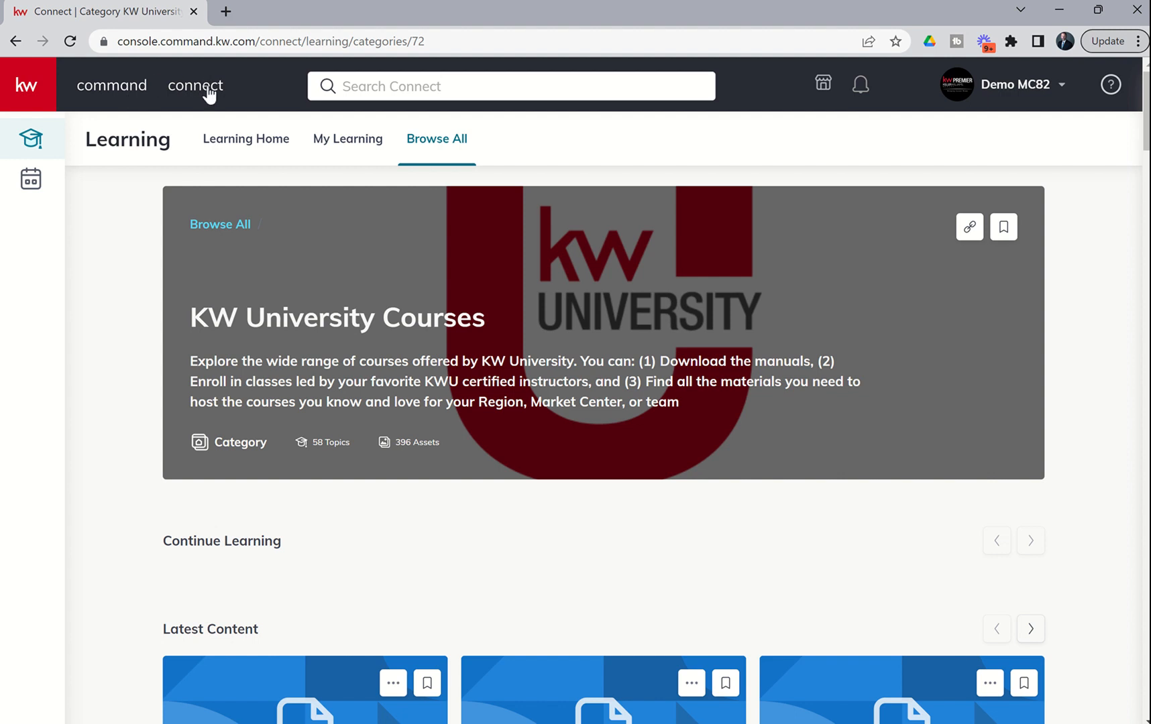
mouse_move(205, 97)
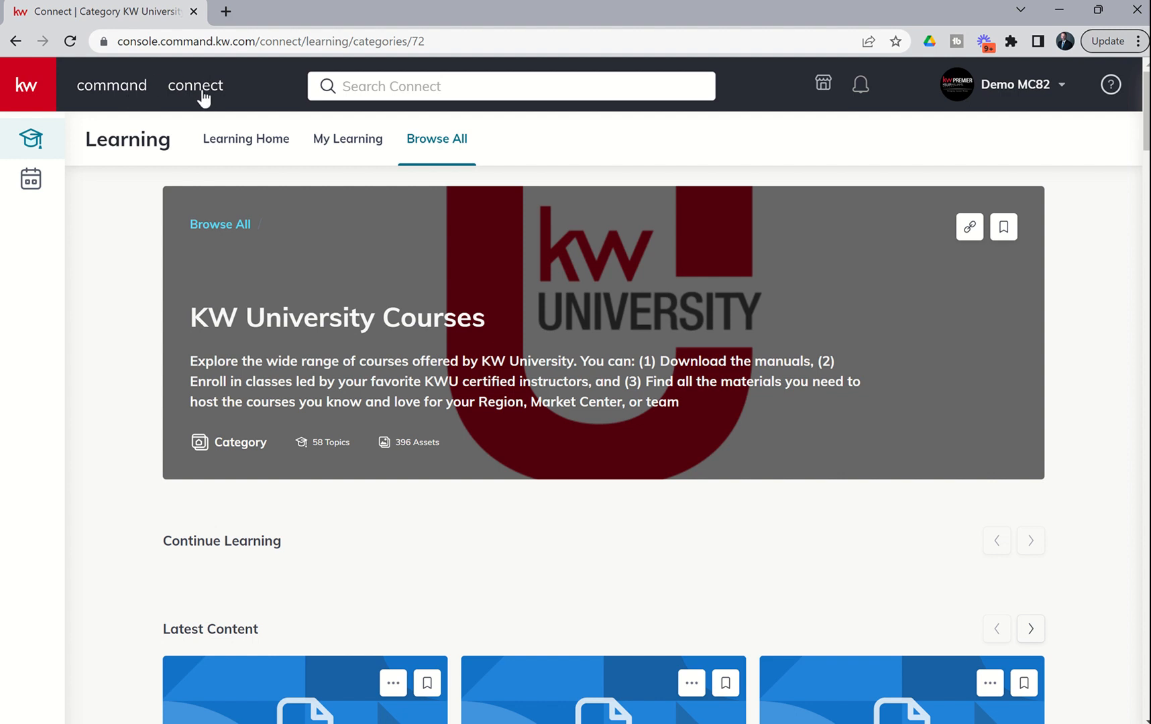